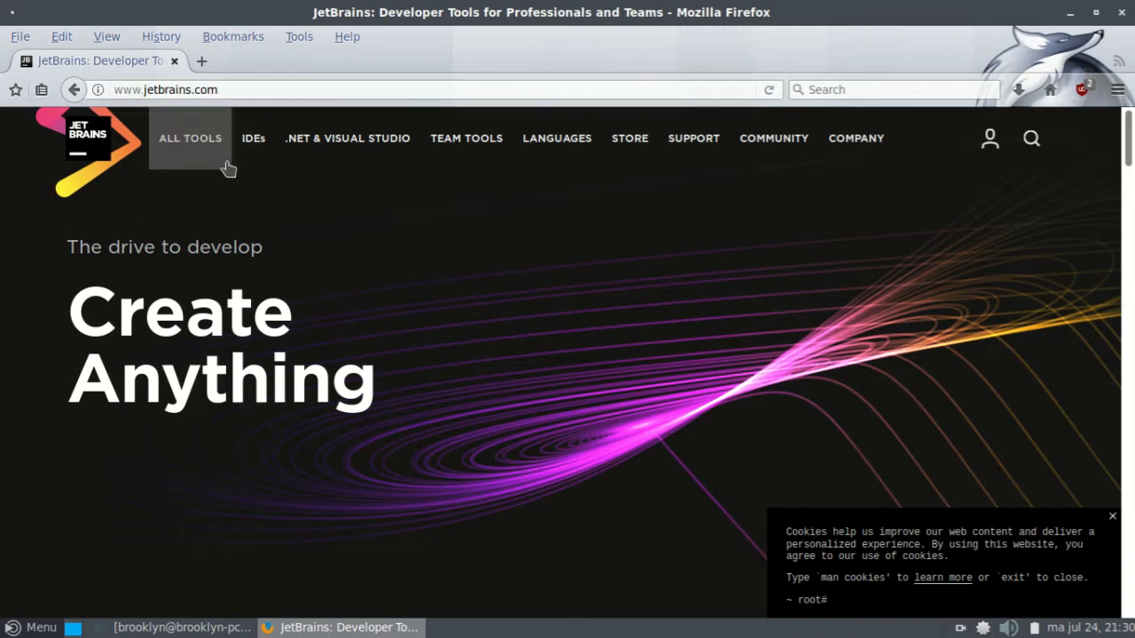
# Show the JetBrains IDEs menu from the top navigation bar
pyautogui.click(254, 139)
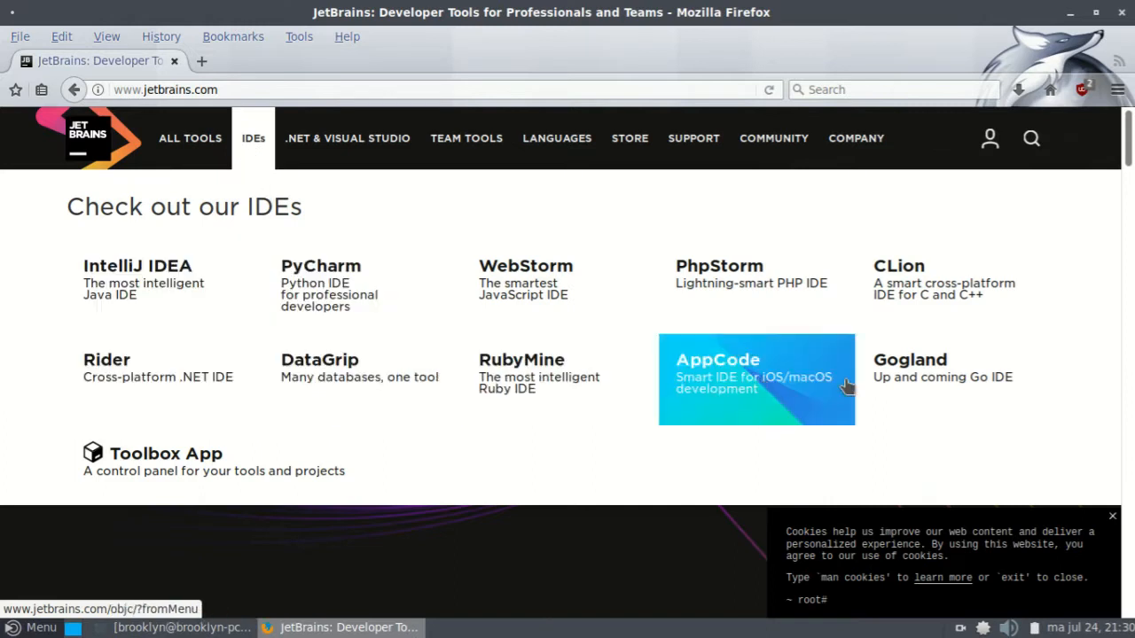
pyautogui.moveTo(759, 376)
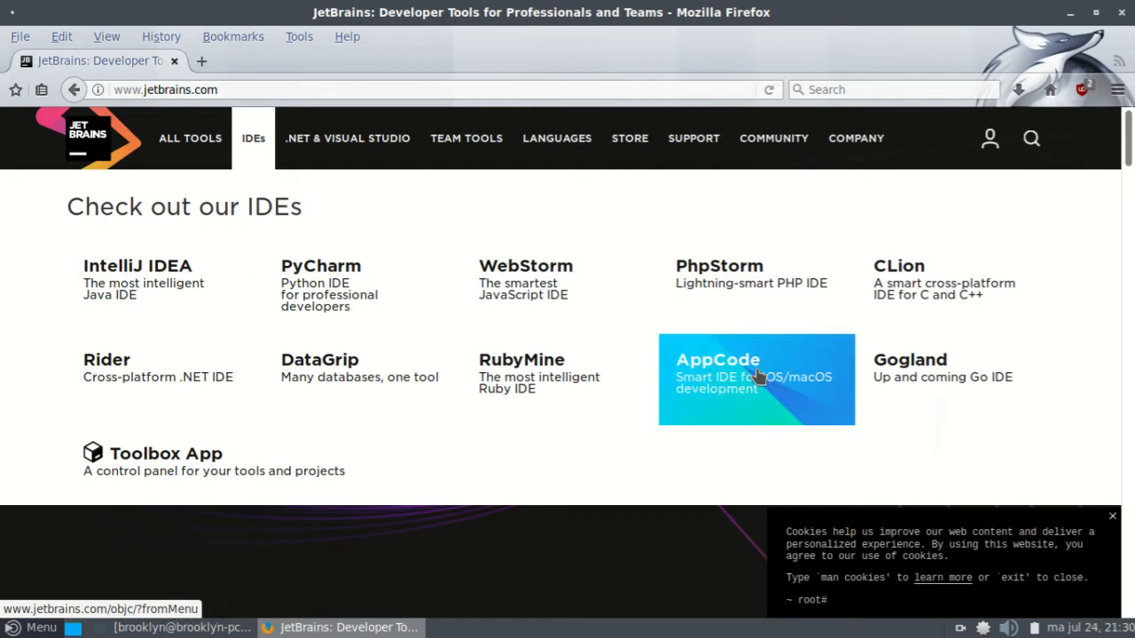
pyautogui.moveTo(321, 284)
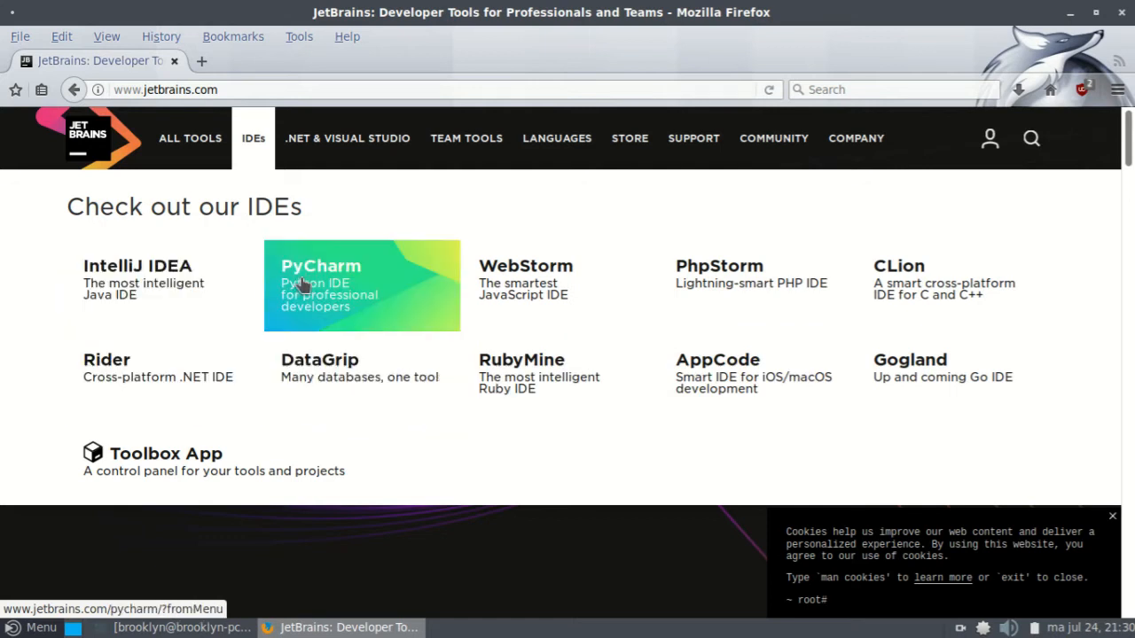
pyautogui.moveTo(525, 284)
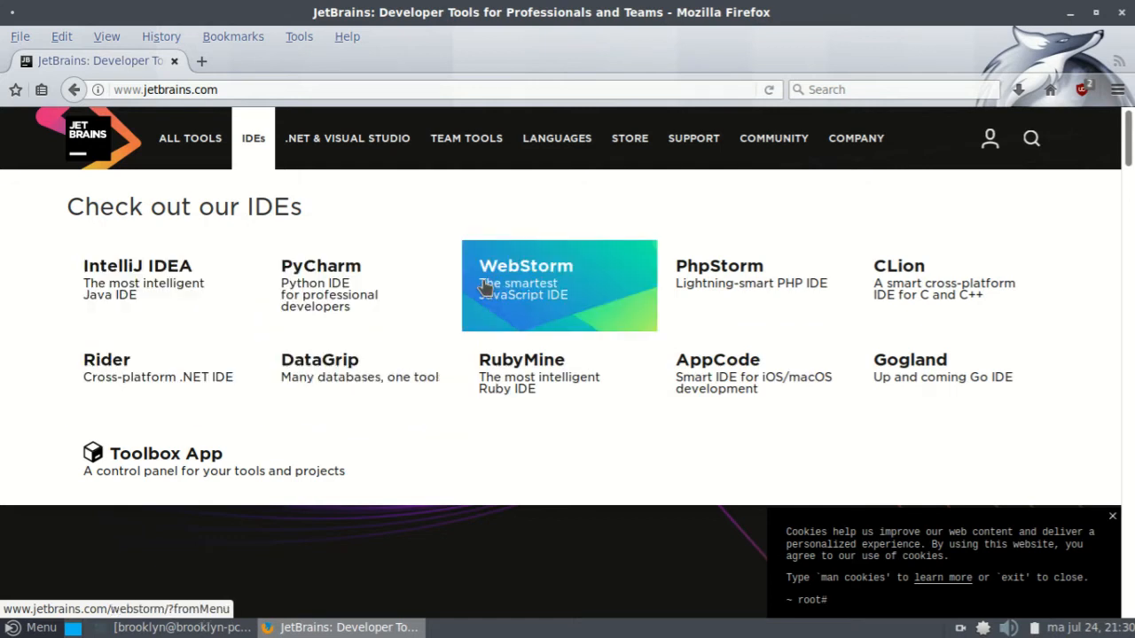
pyautogui.moveTo(698, 308)
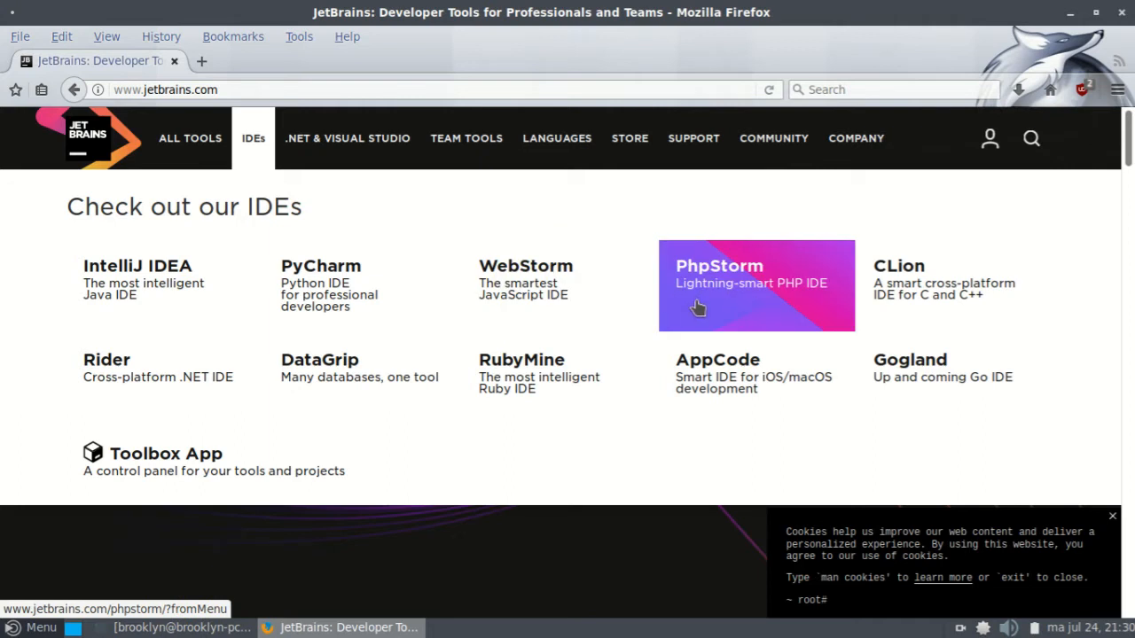
pyautogui.moveTo(284, 431)
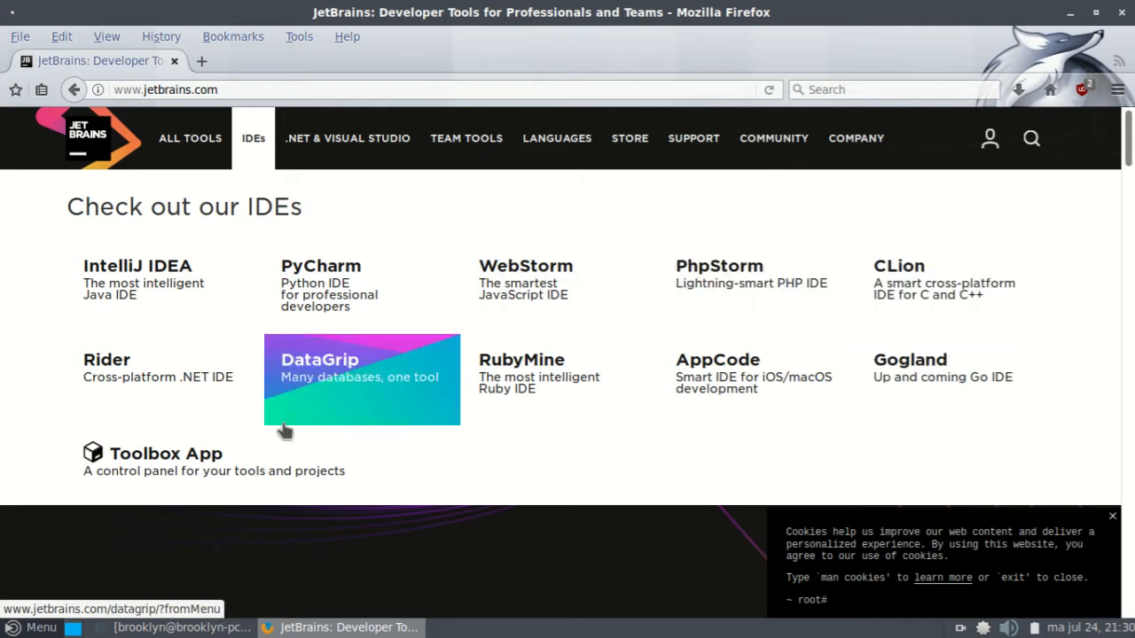
pyautogui.moveTo(373, 298)
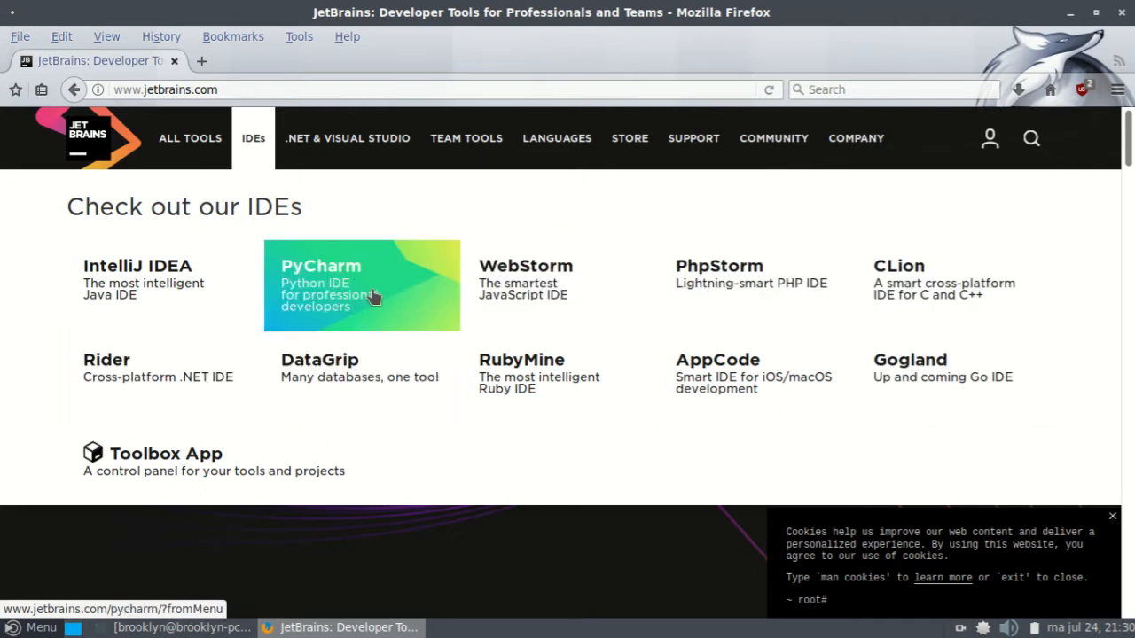
# Go from the PyCharm product page to its Linux download page via Download Now
pyautogui.click(358, 280)
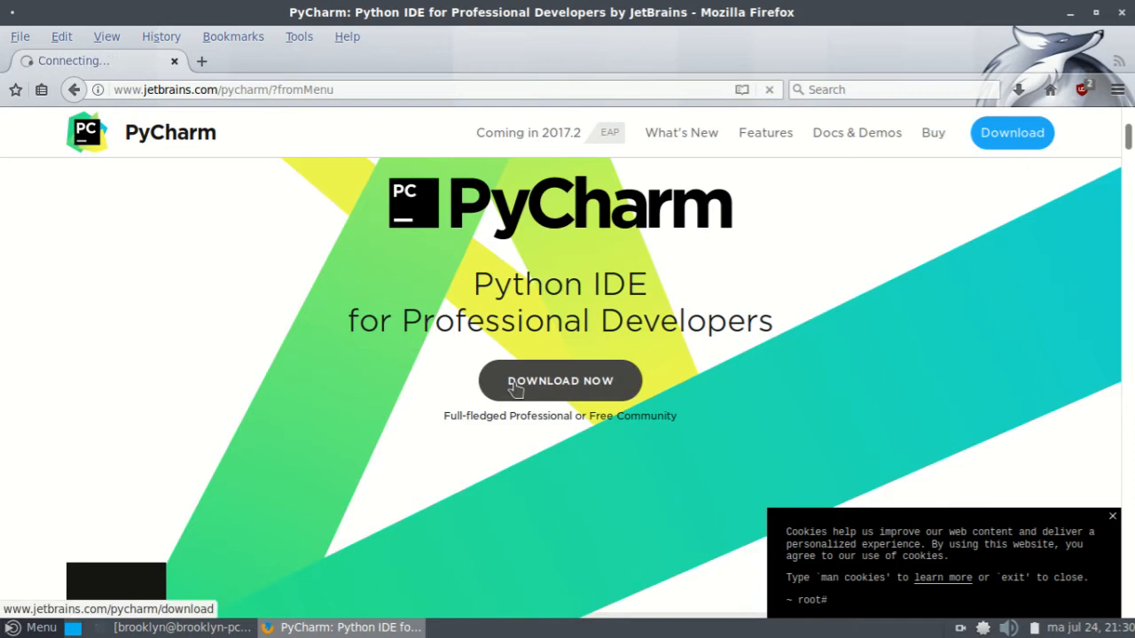
pyautogui.click(560, 379)
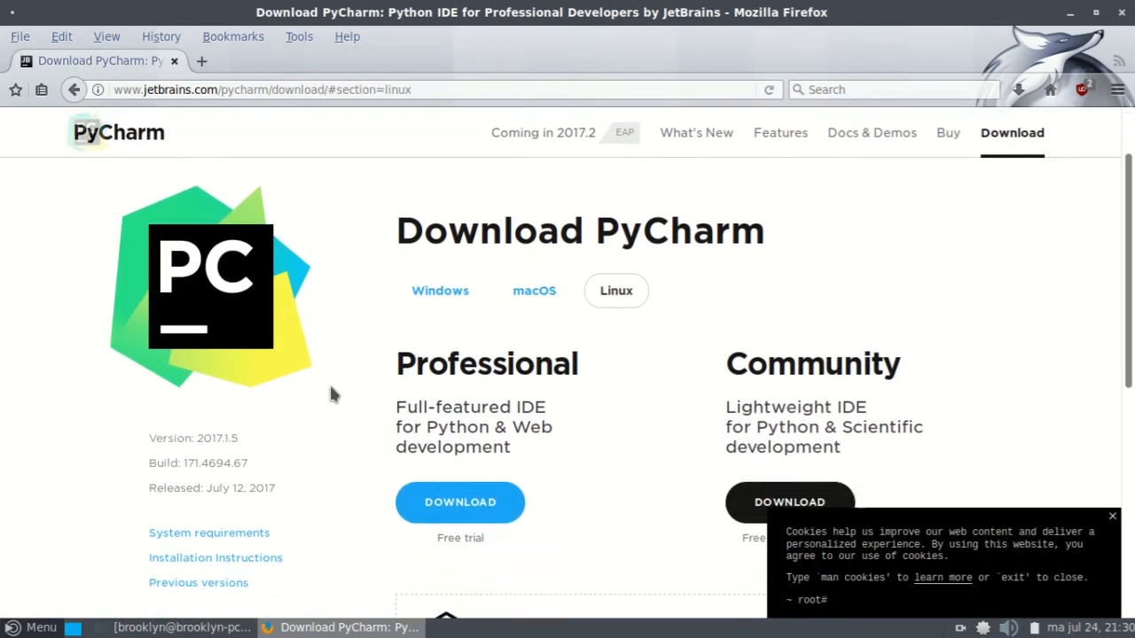
pyautogui.scroll(-3)
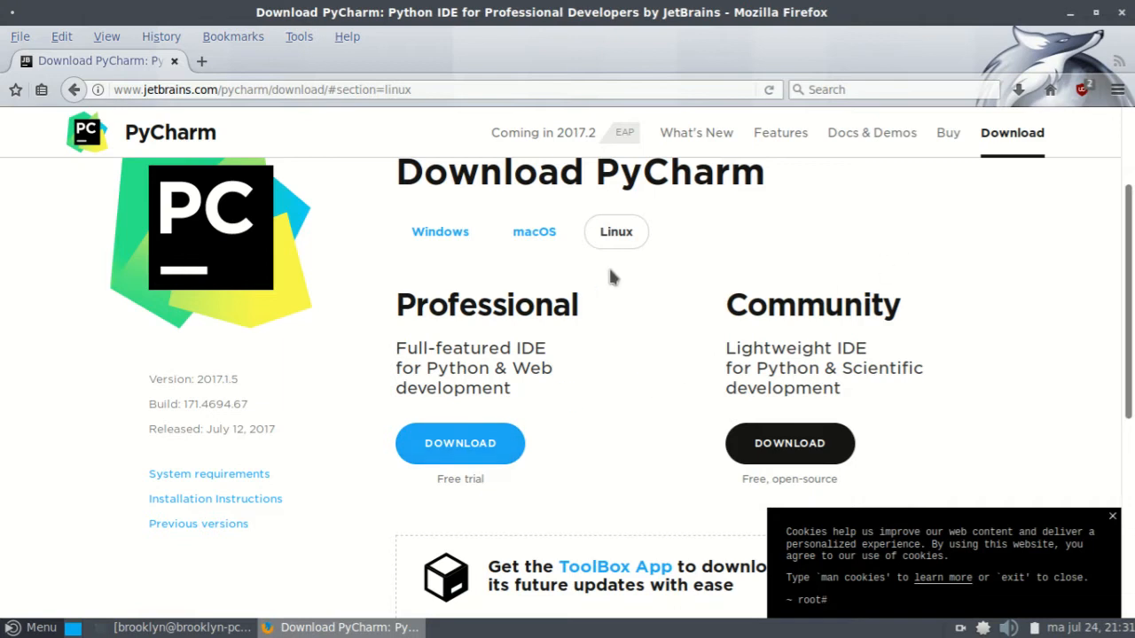
pyautogui.moveTo(741, 424)
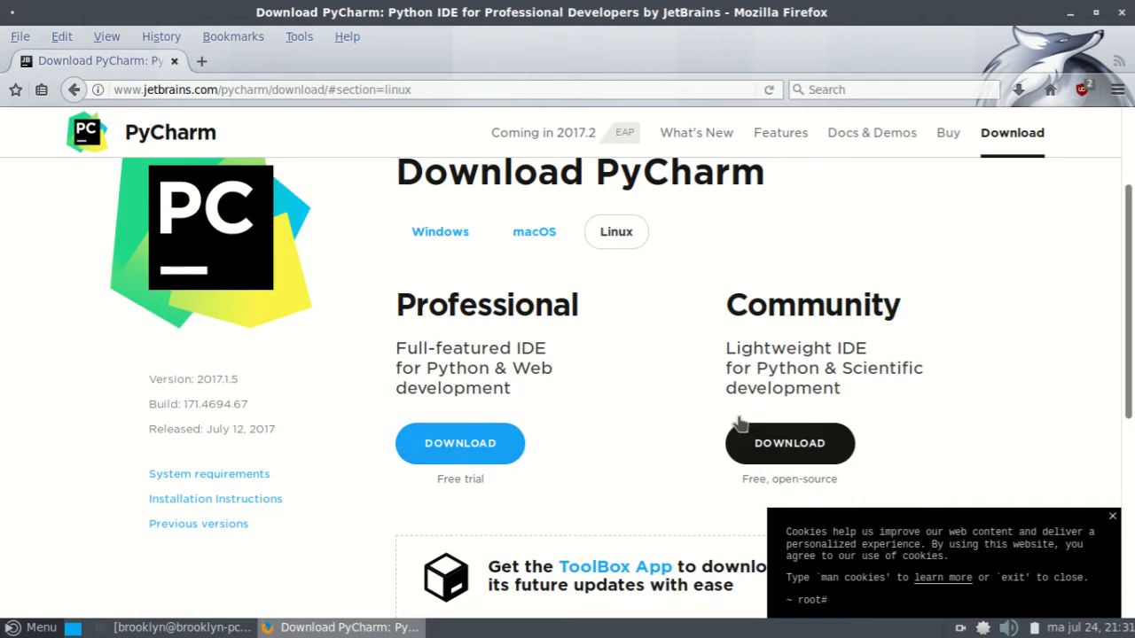
pyautogui.moveTo(425, 379)
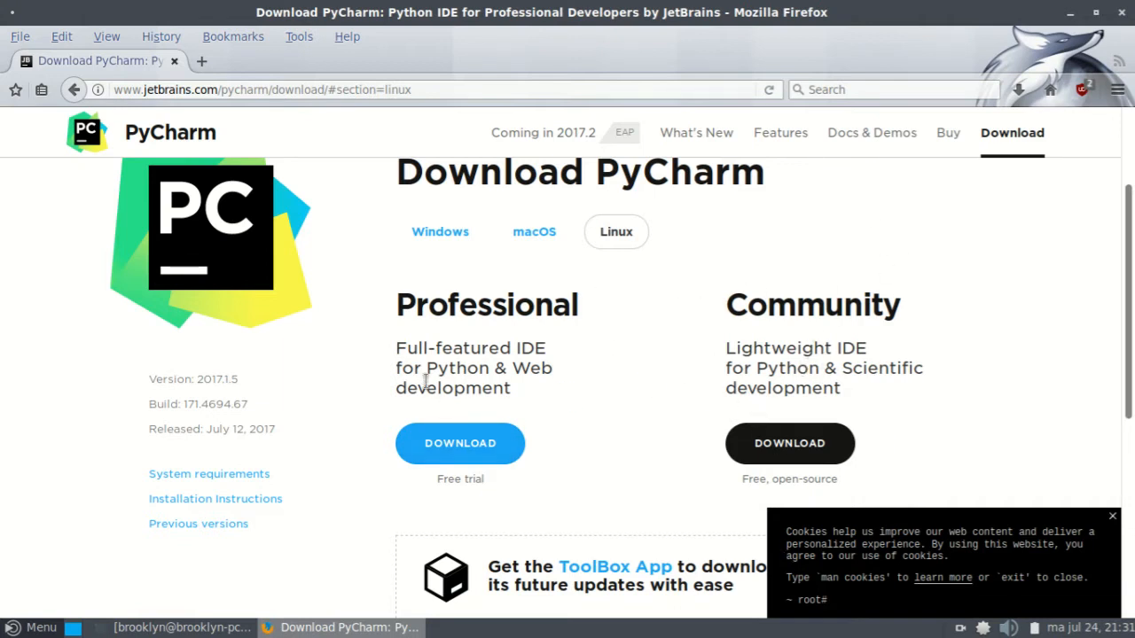
# Start downloading the free PyCharm Community edition for Linux
pyautogui.click(787, 443)
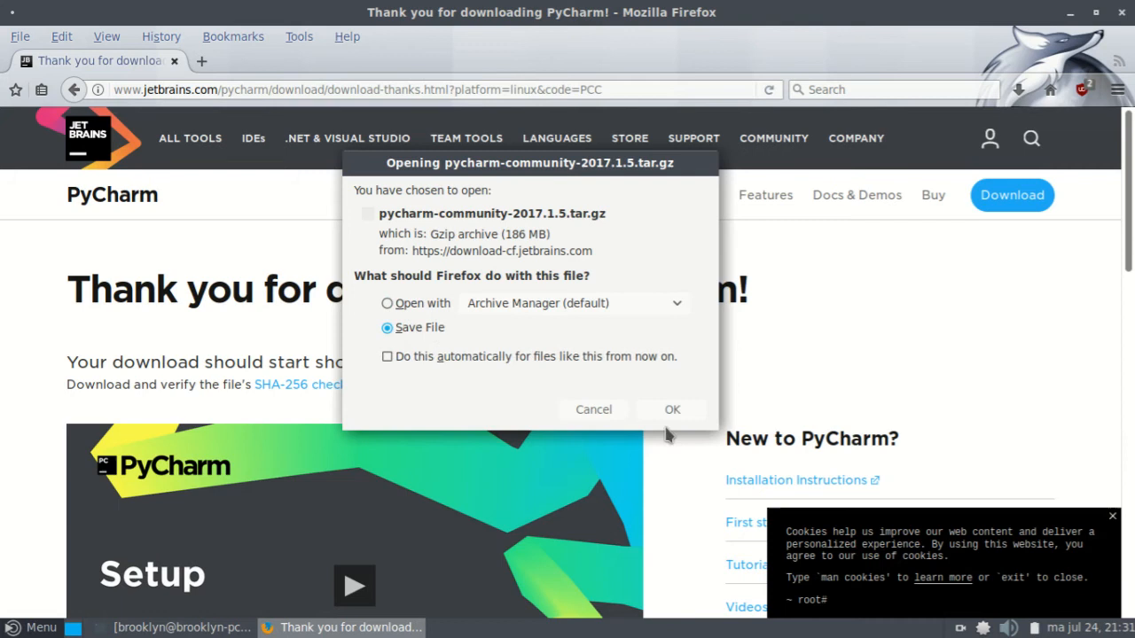
pyautogui.moveTo(637, 426)
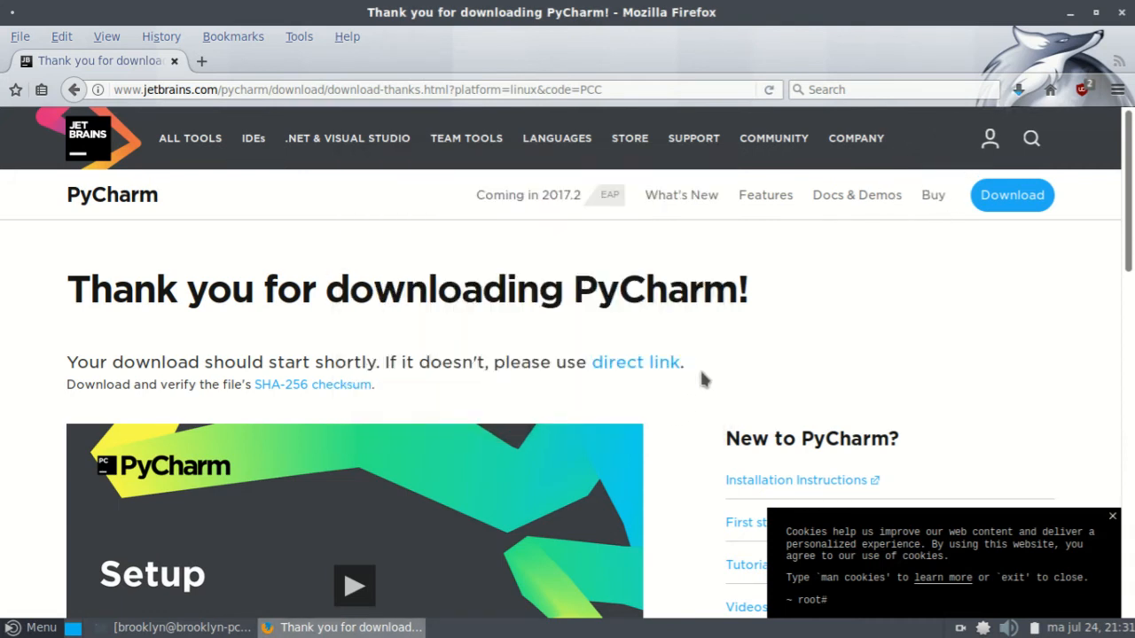
pyautogui.moveTo(691, 351)
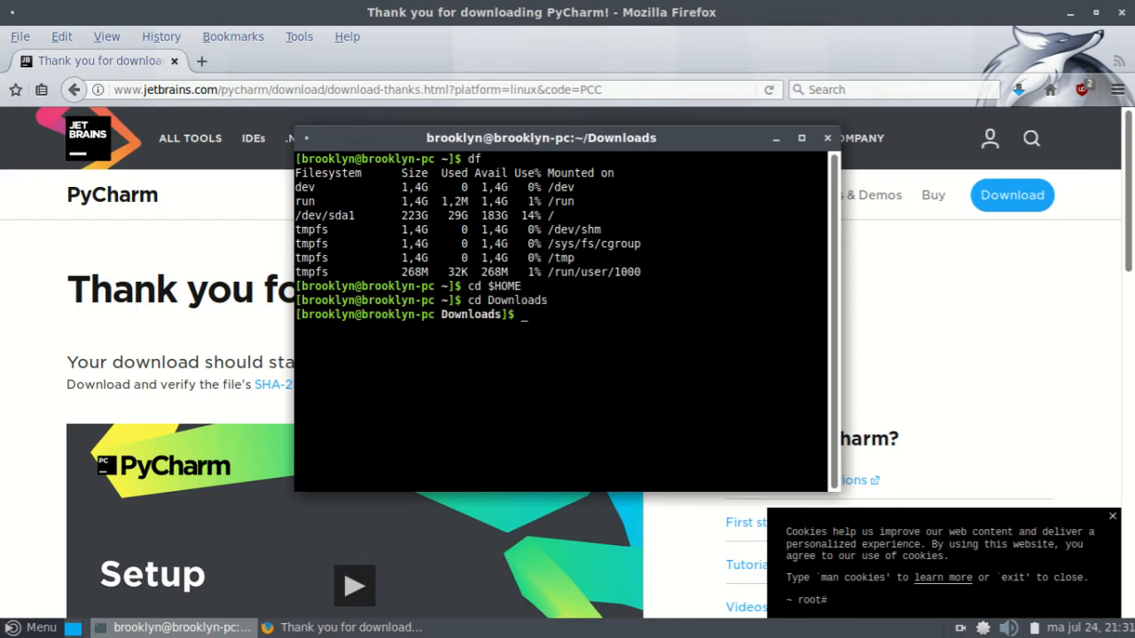
# List pycharm* in Downloads to confirm the archive finished, then clear the terminal
pyautogui.write('ls pycharm*')
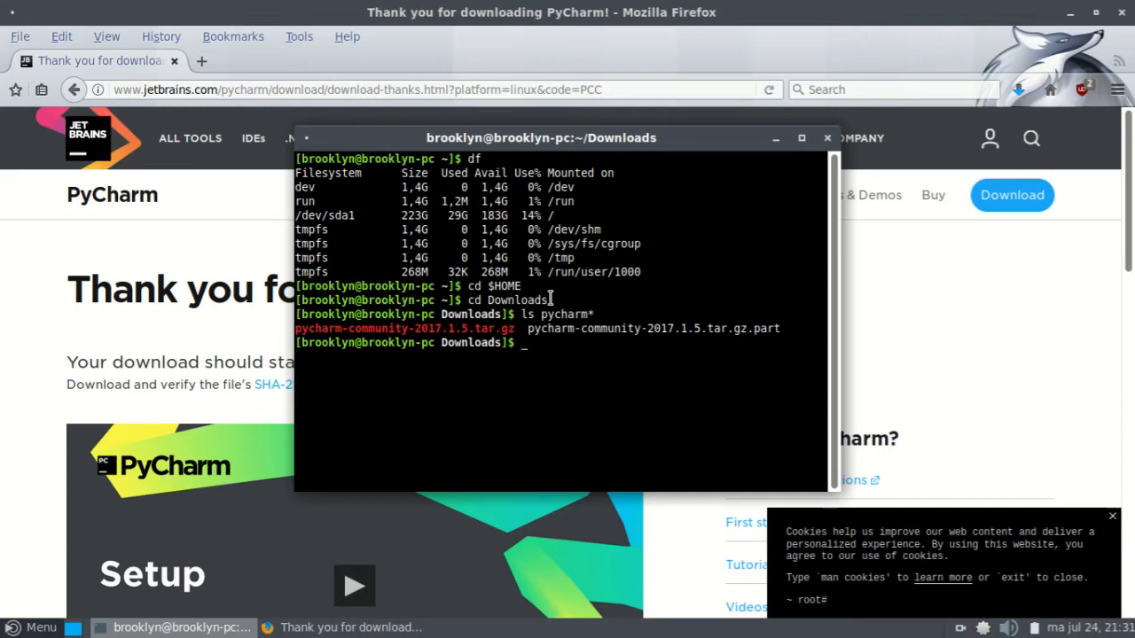
pyautogui.write('clear')
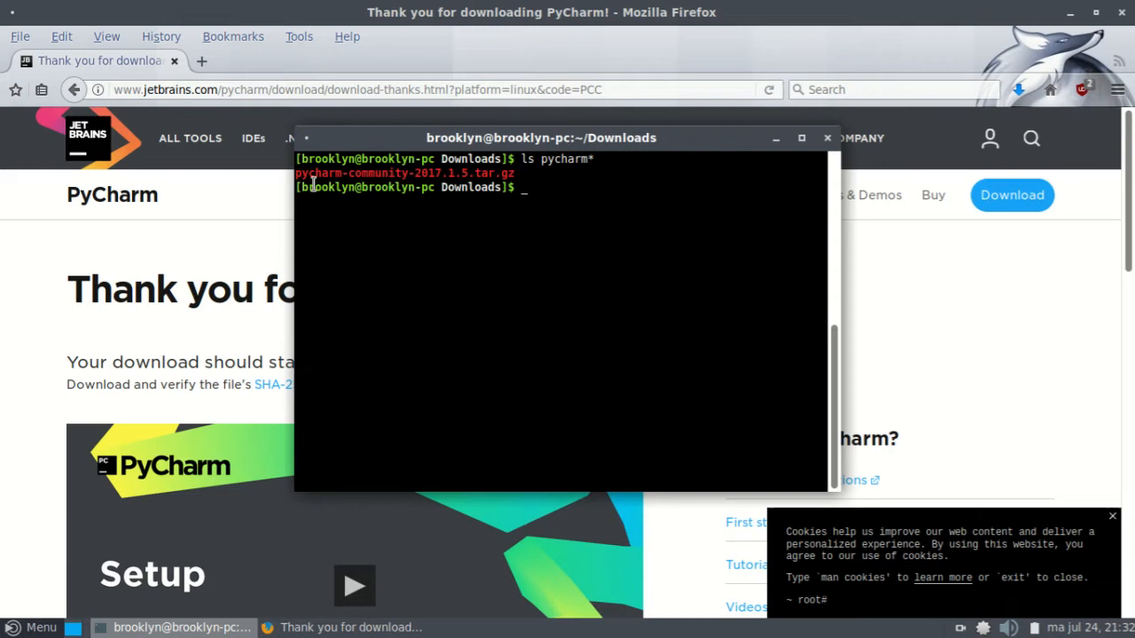
# Extract pycharm-community-2017.1.5.tar.gz with tar xvfz and cd into the extracted folder
pyautogui.write('tar')
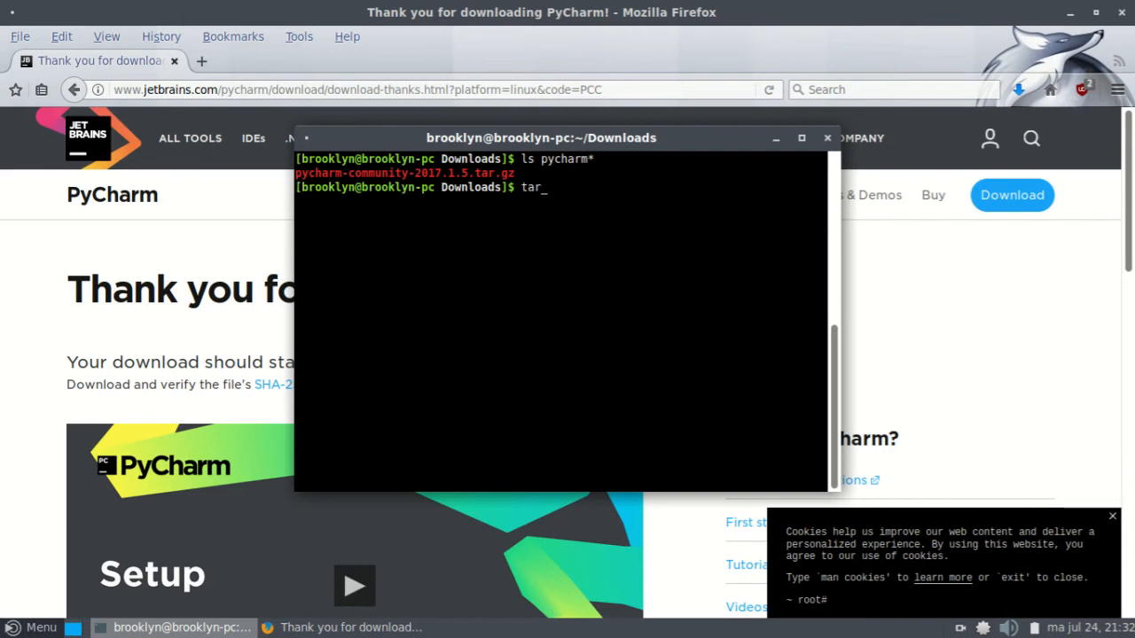
pyautogui.write('xvfz py')
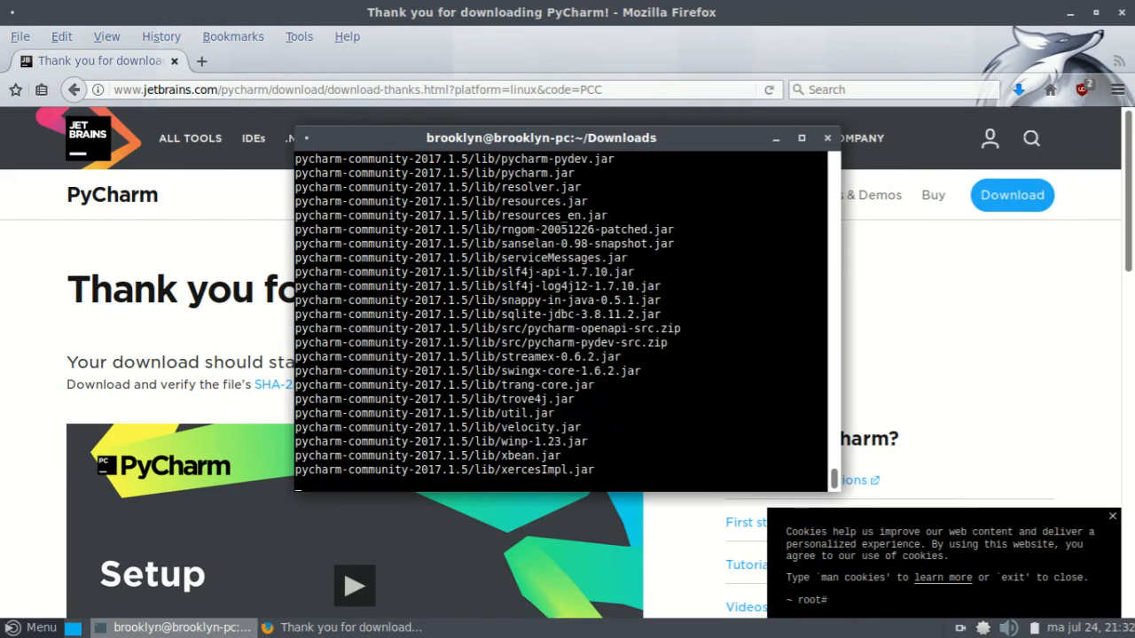
pyautogui.scroll(-3)
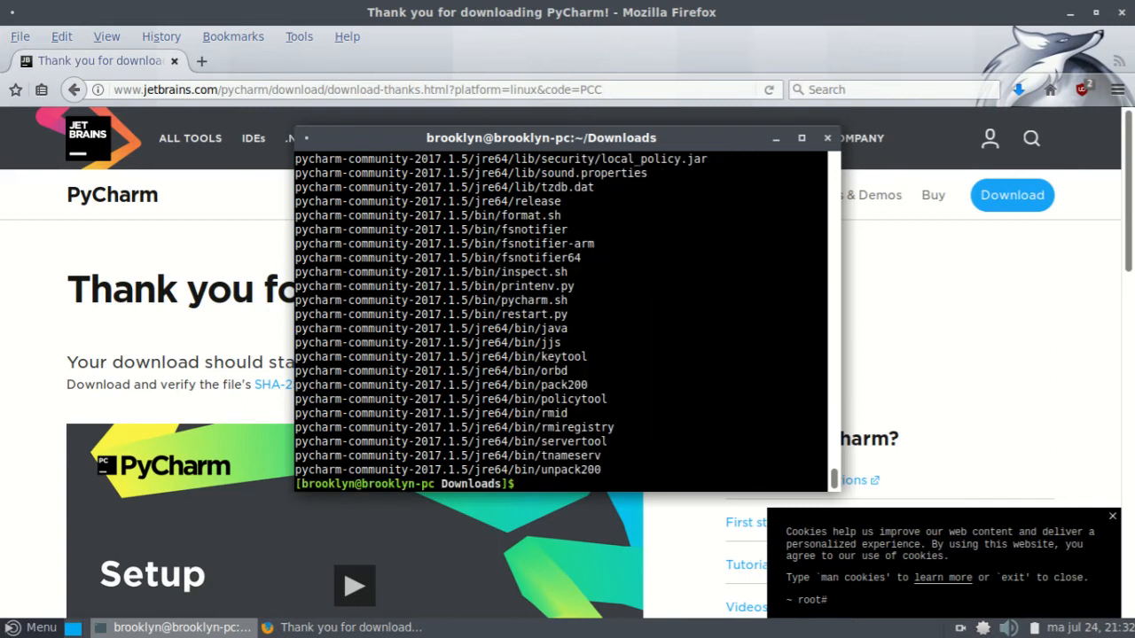
pyautogui.write('tar xvfz pycharm-community-2017.1.5.tar.gz')
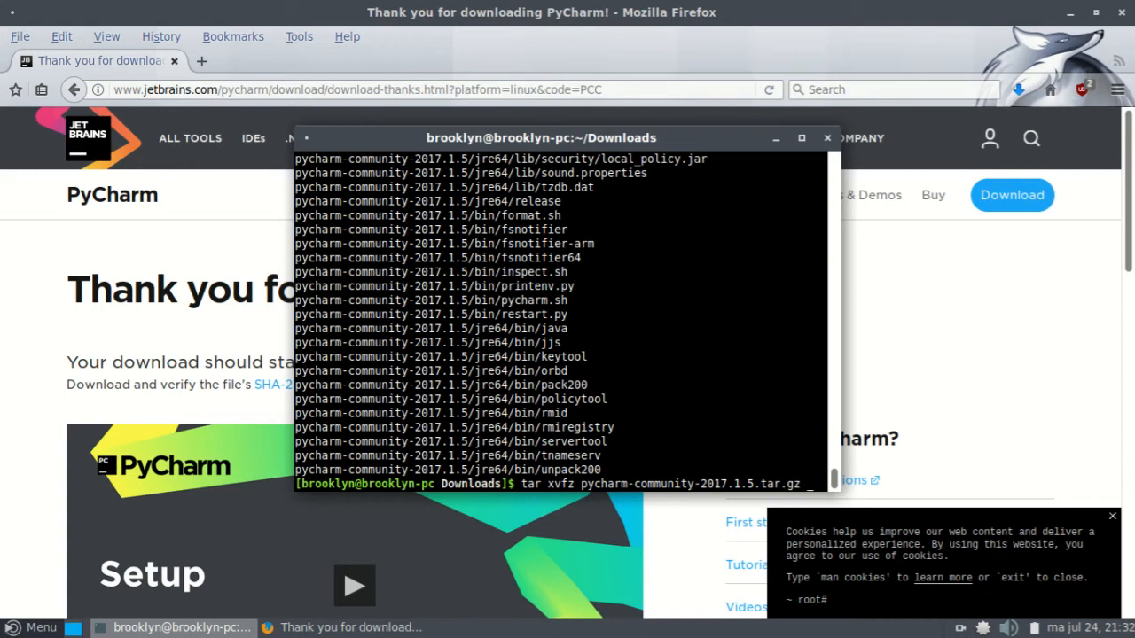
pyautogui.press('Return')
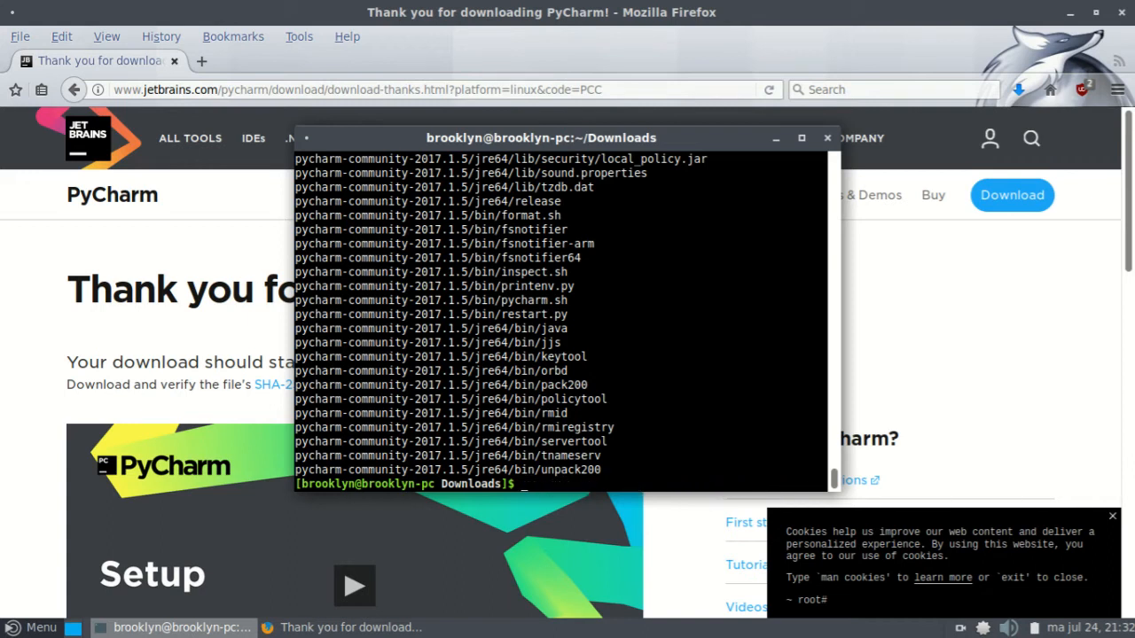
pyautogui.write('cd pycharm-community-2017.1.5')
pyautogui.write('ls')
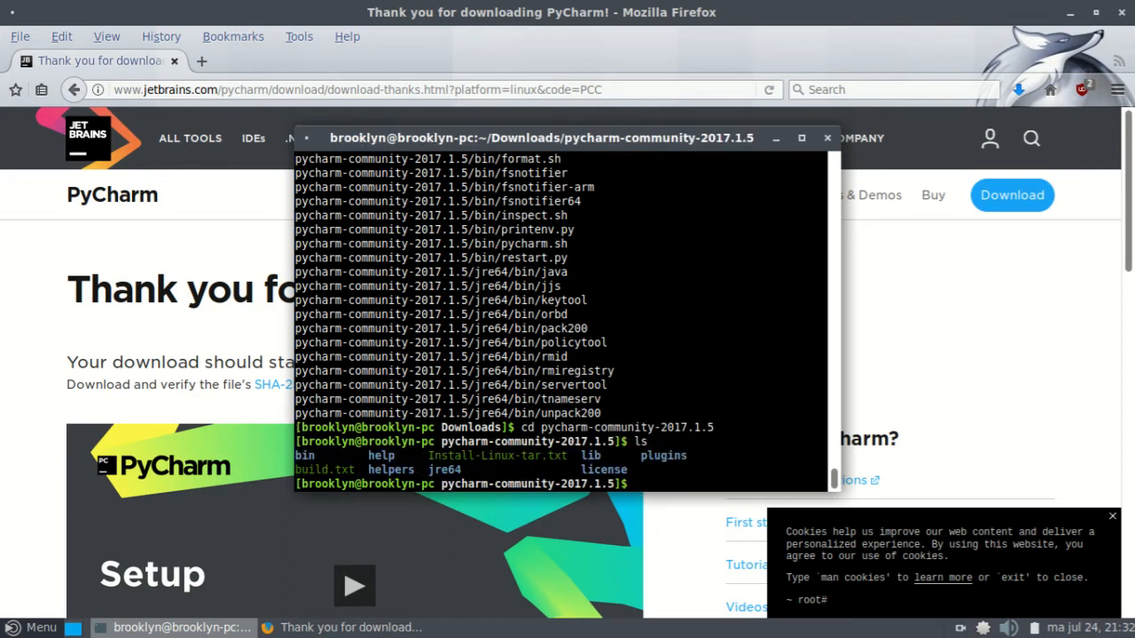
# Enter the bin folder and launch PyCharm with ./pycharm.sh
pyautogui.write('cd bin')
pyautogui.write('./p')
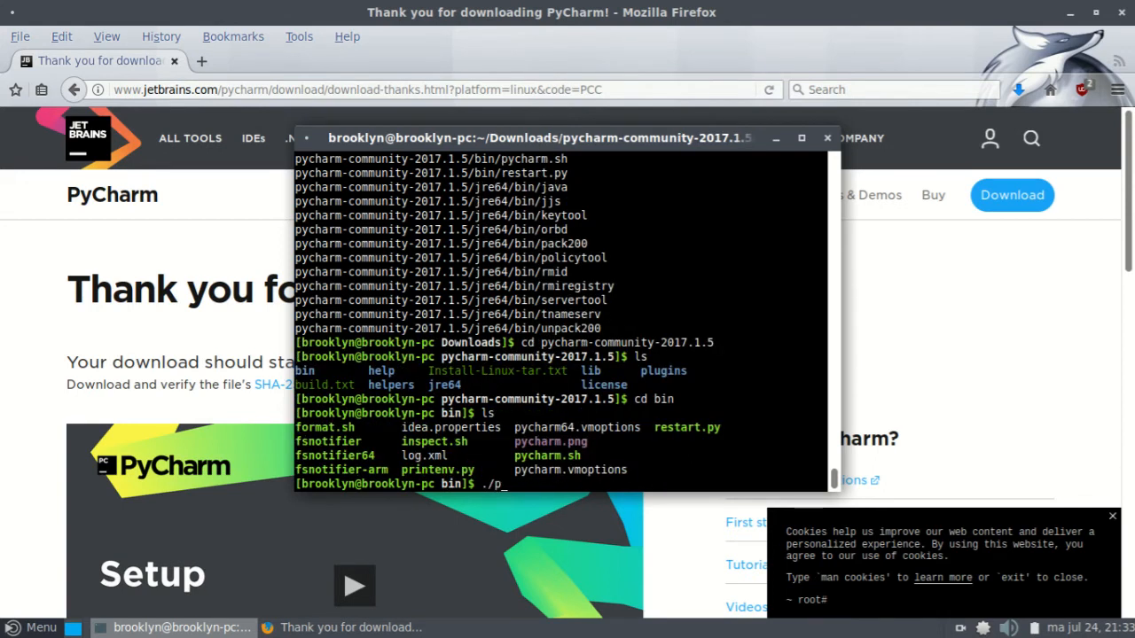
pyautogui.write('ycharm.sh')
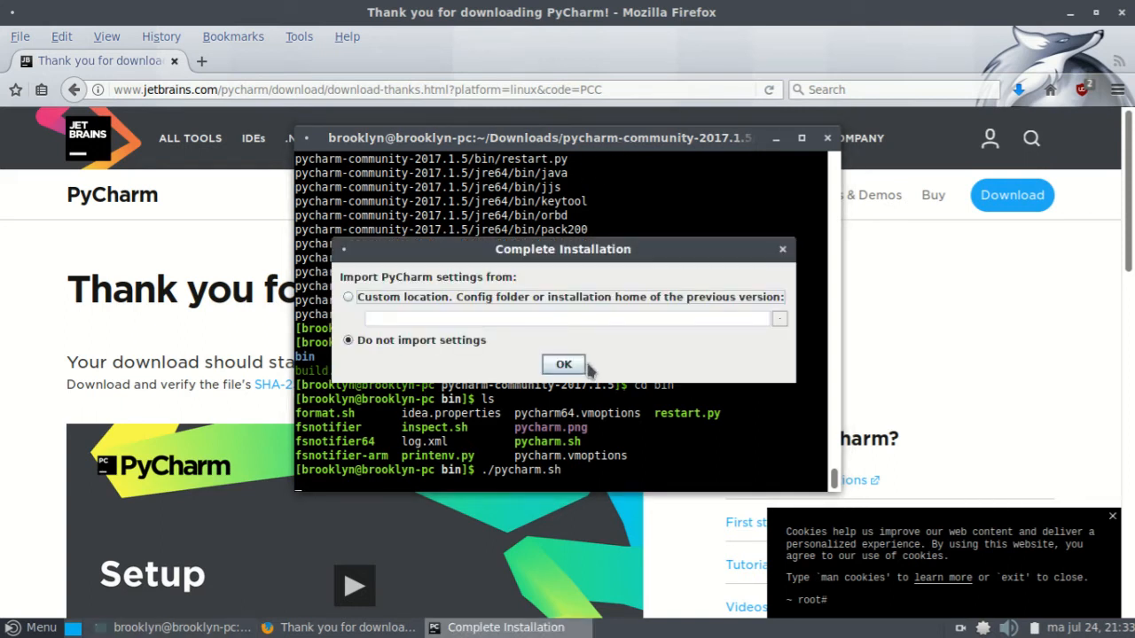
# Skip importing previous settings and accept the privacy policy agreement
pyautogui.click(563, 365)
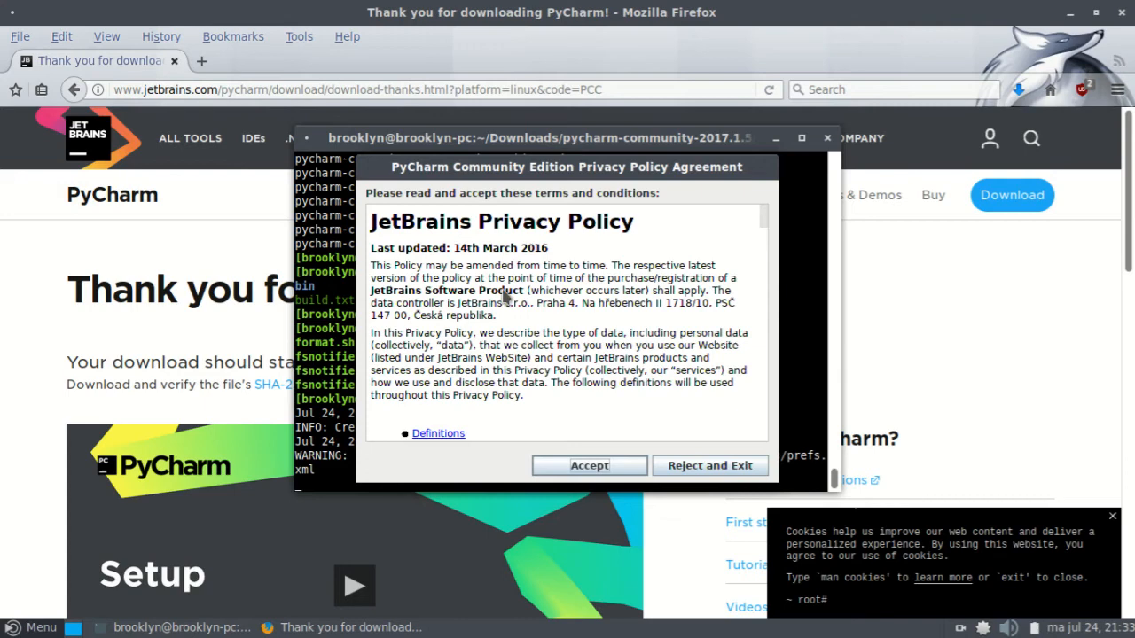
pyautogui.scroll(-3)
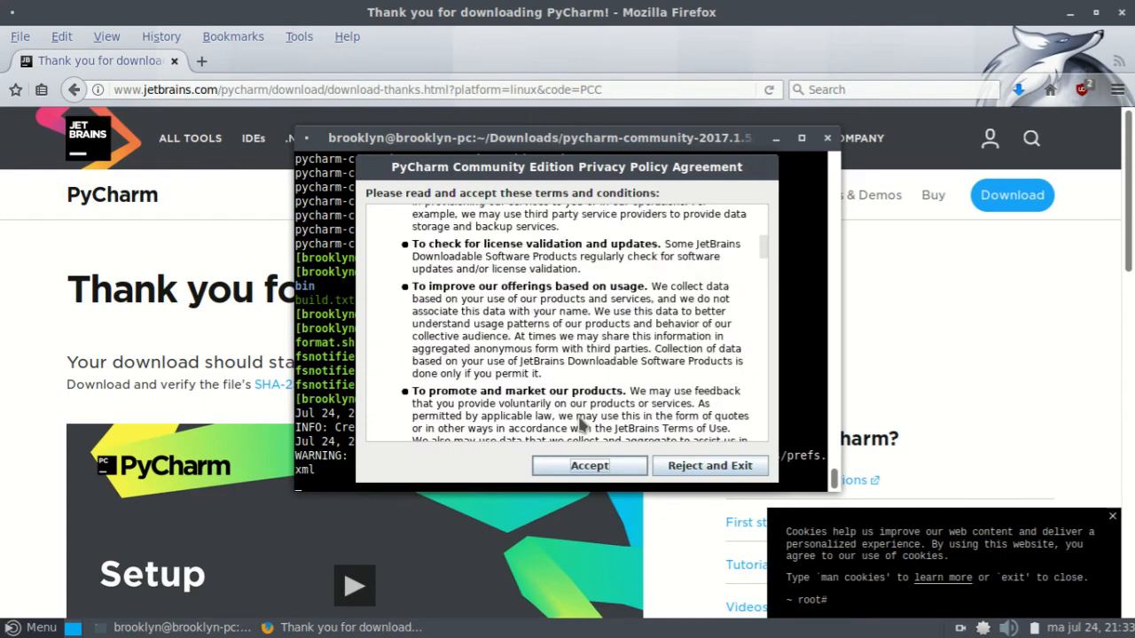
pyautogui.scroll(-3)
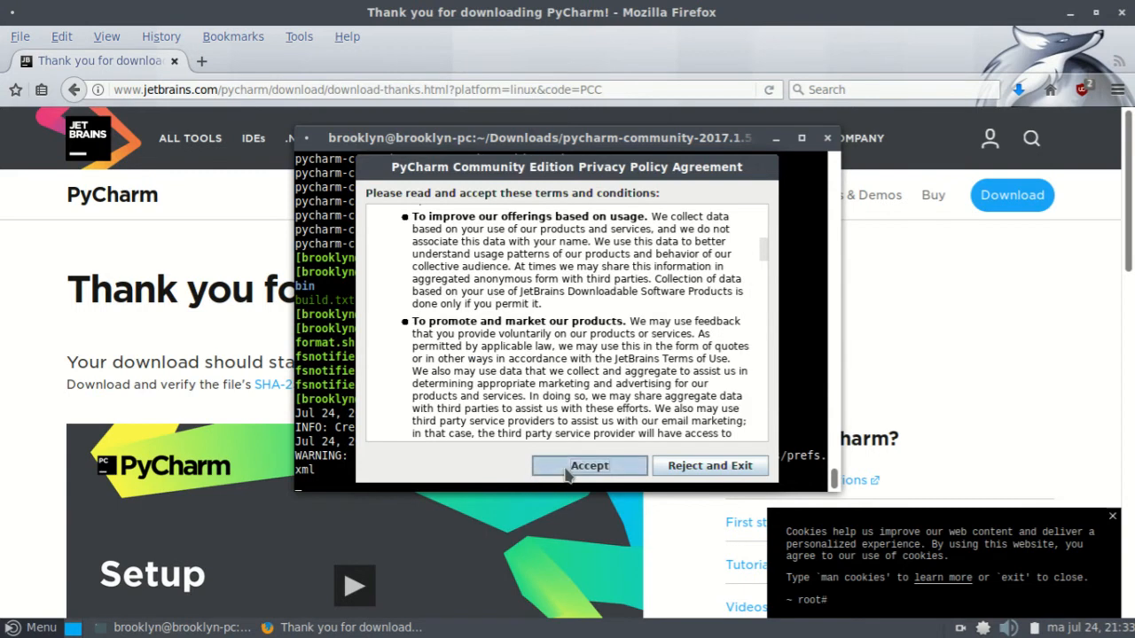
pyautogui.click(589, 465)
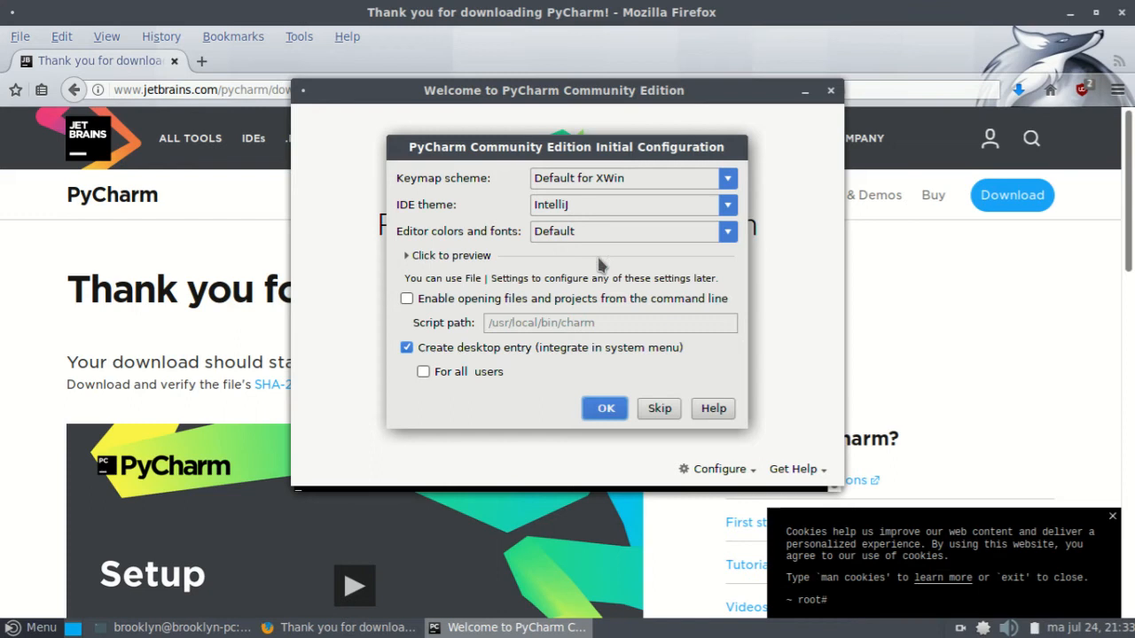
pyautogui.moveTo(592, 209)
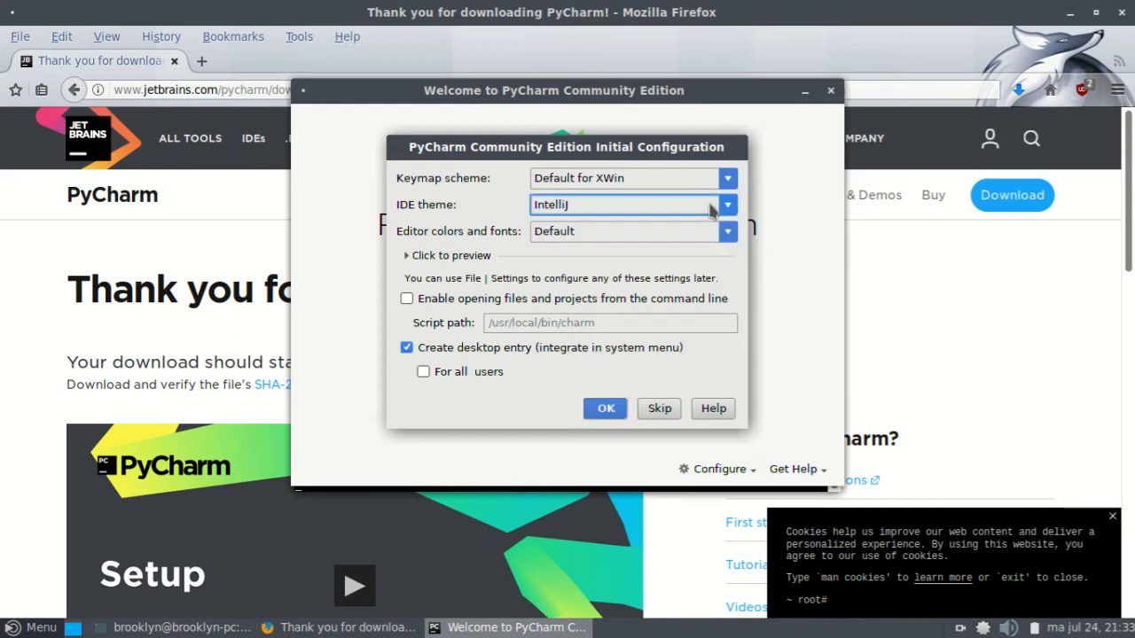
pyautogui.moveTo(663, 255)
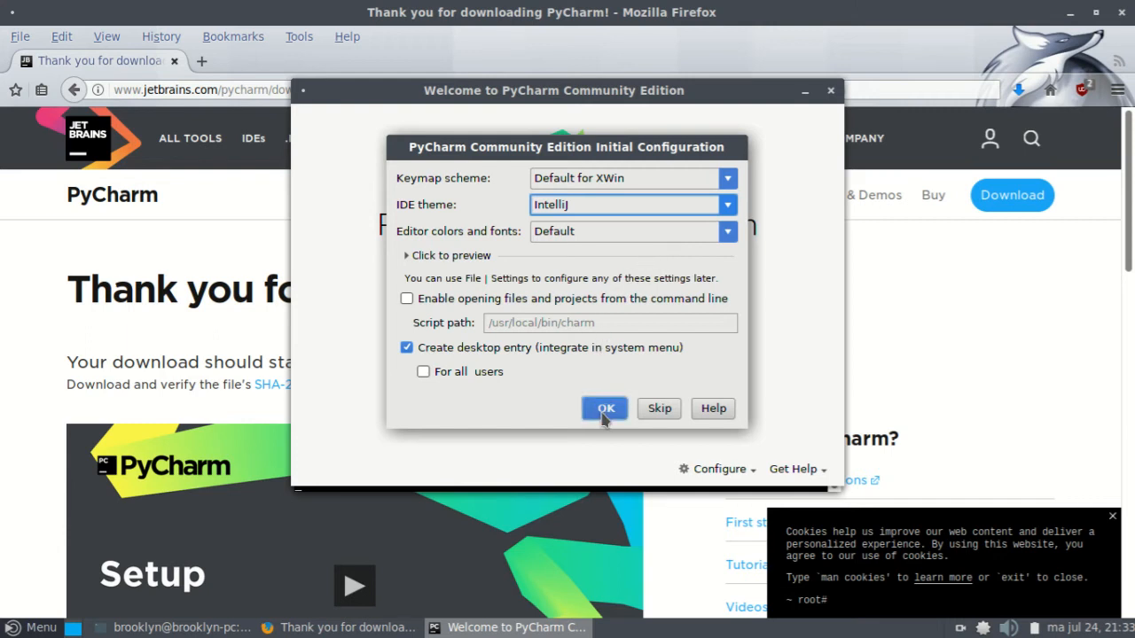
# Confirm the initial configuration with default keymap and IntelliJ theme
pyautogui.click(604, 408)
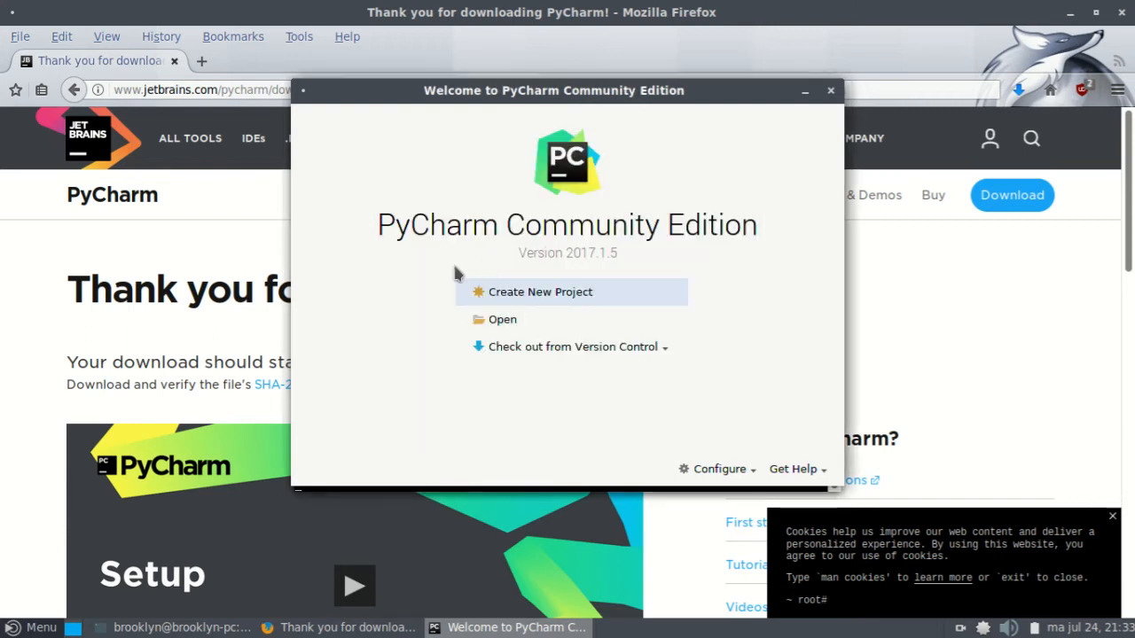
# Create a new project and name its location 'helloworld'
pyautogui.click(539, 291)
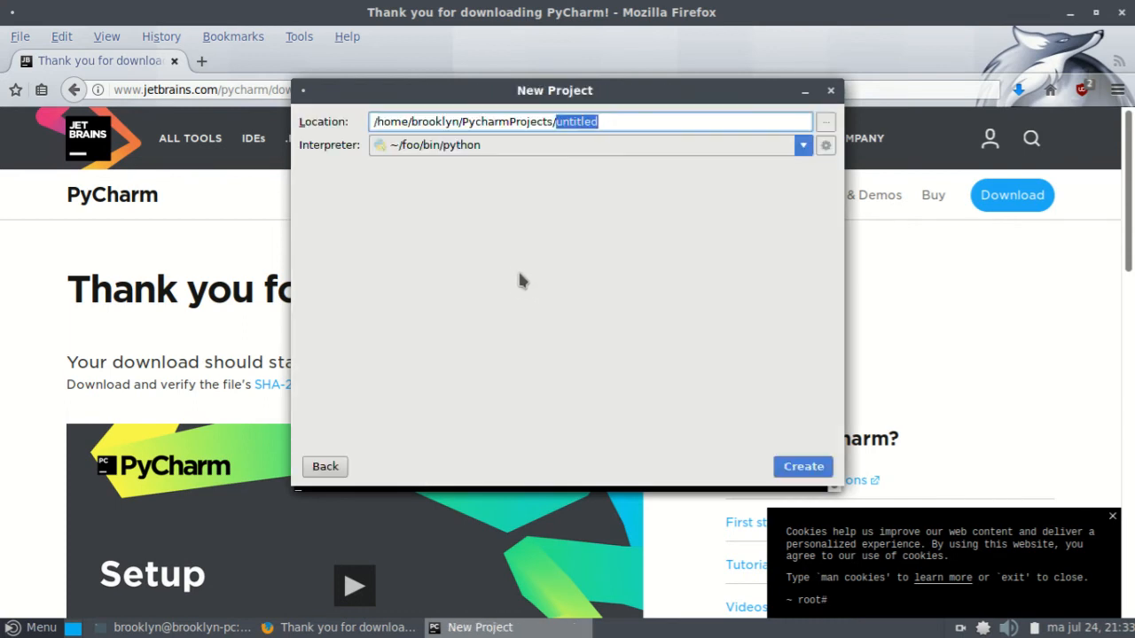
pyautogui.moveTo(543, 170)
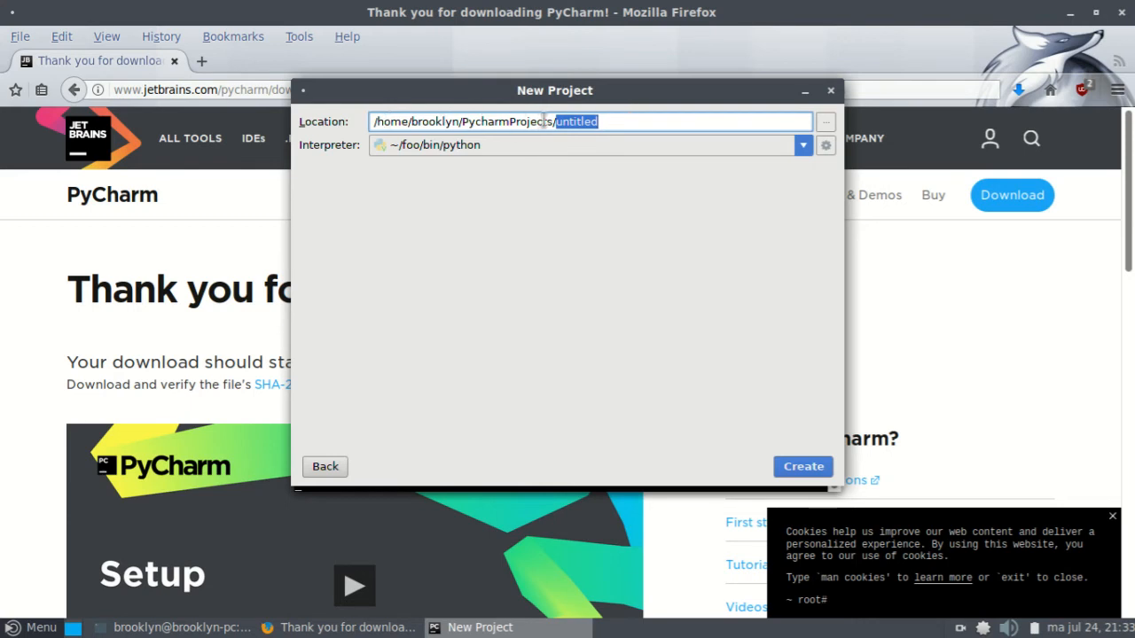
pyautogui.write('helloworl')
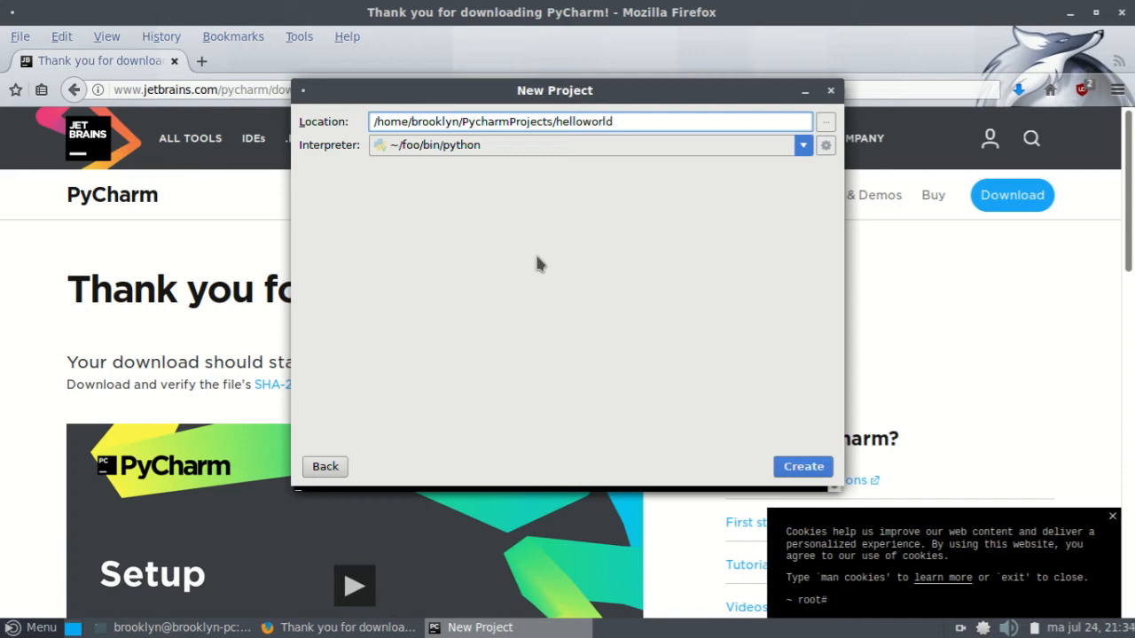
# Choose /usr/bin/python3.6 as the project interpreter from the dropdown
pyautogui.click(802, 145)
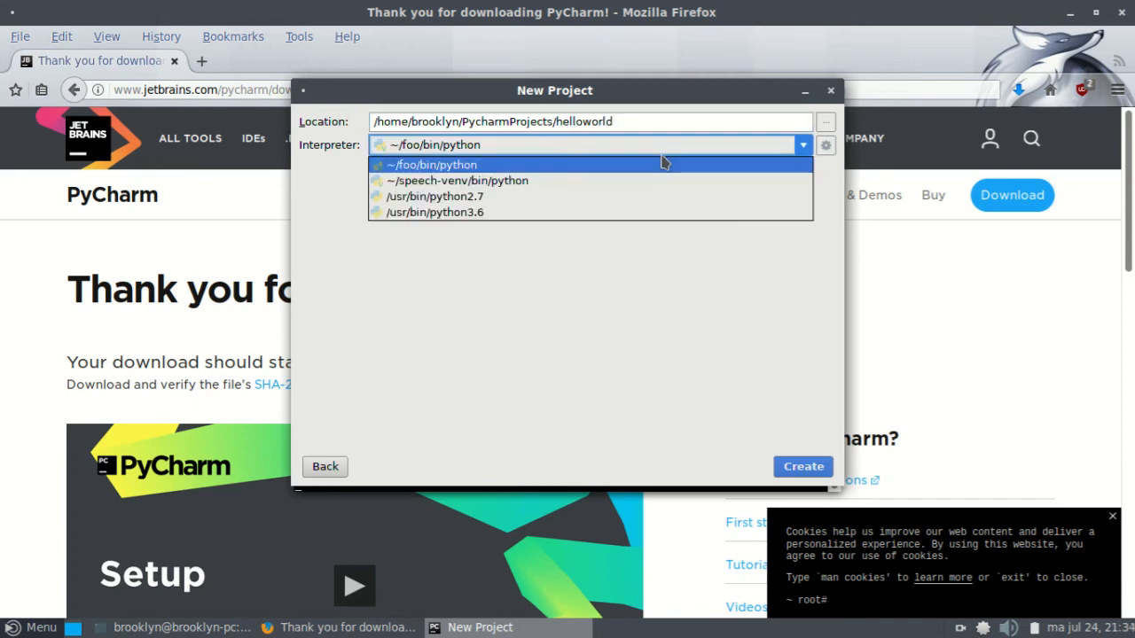
pyautogui.moveTo(435, 212)
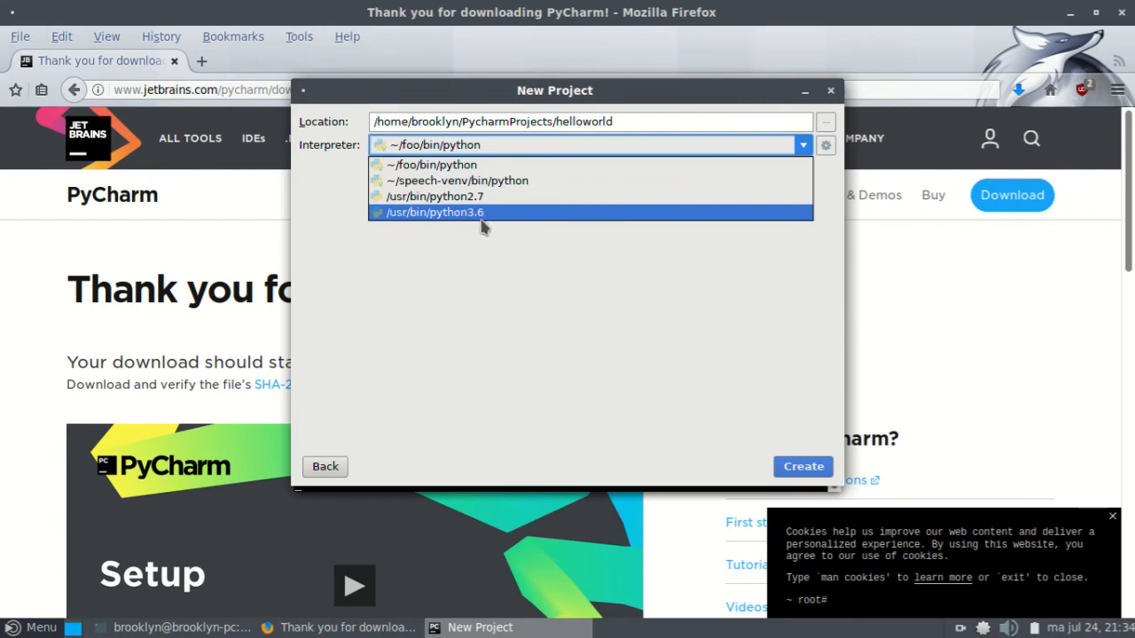
pyautogui.click(433, 213)
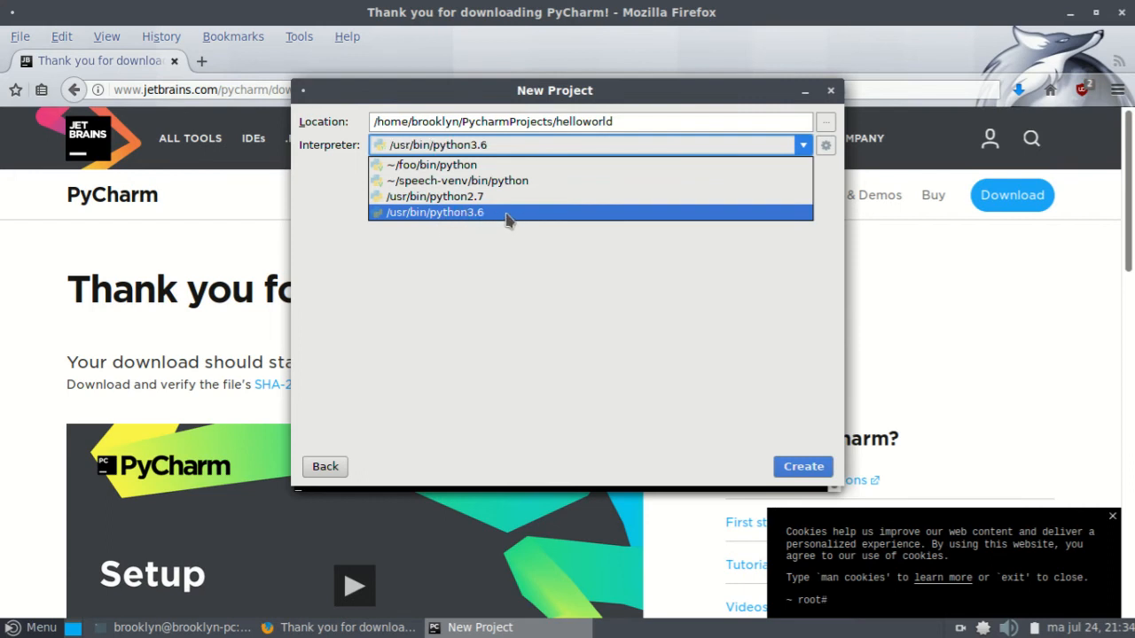
pyautogui.click(434, 213)
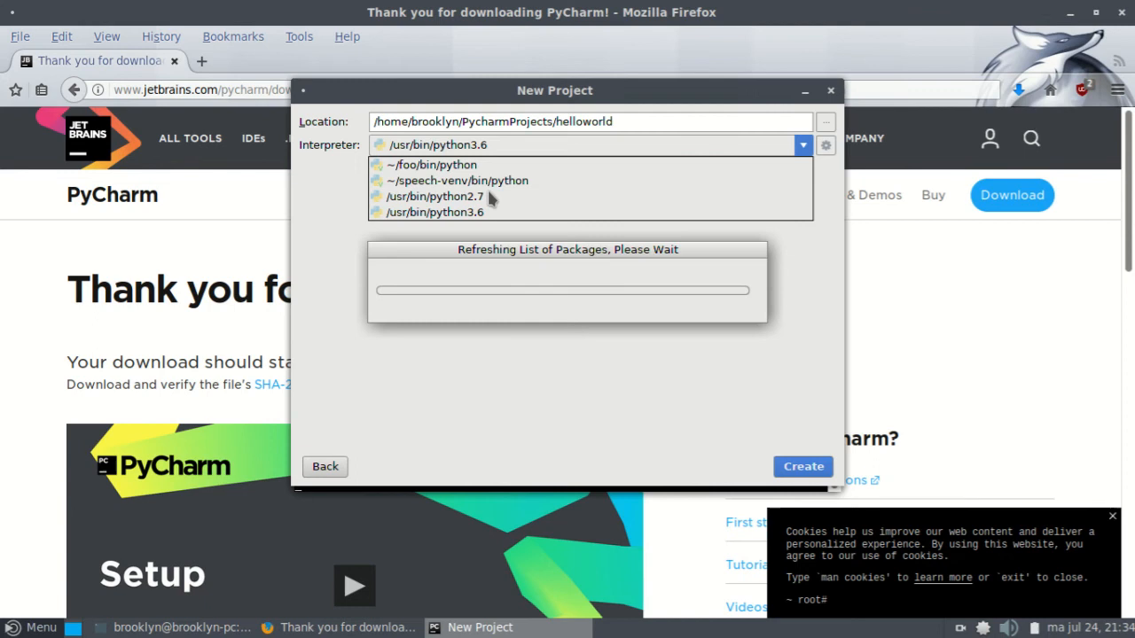
pyautogui.click(435, 213)
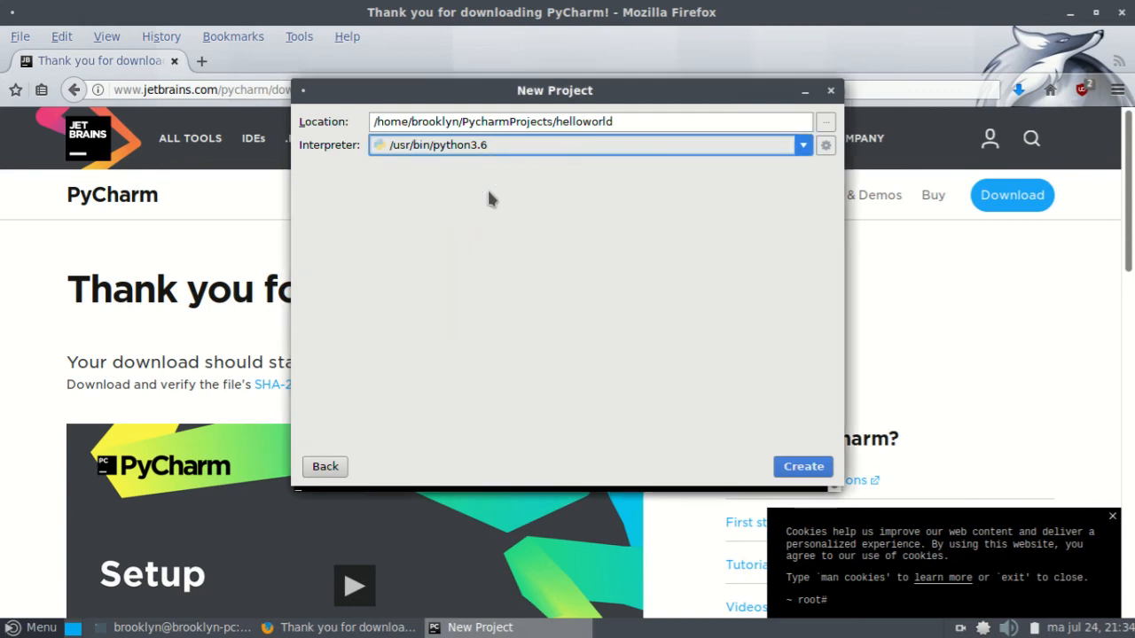
pyautogui.moveTo(540, 220)
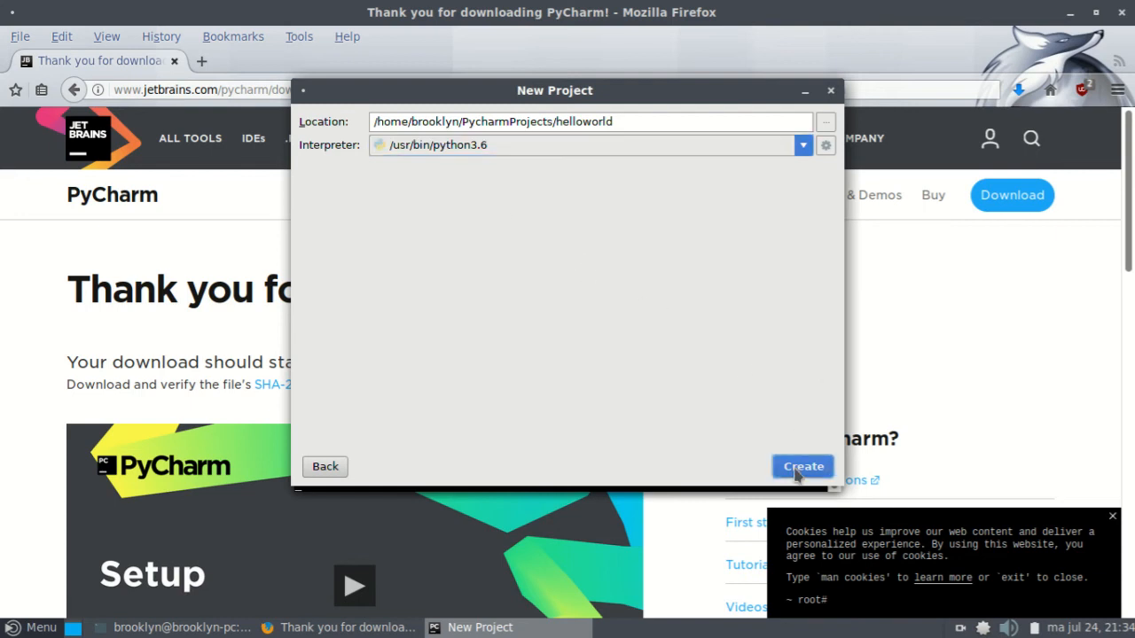
pyautogui.moveTo(553, 294)
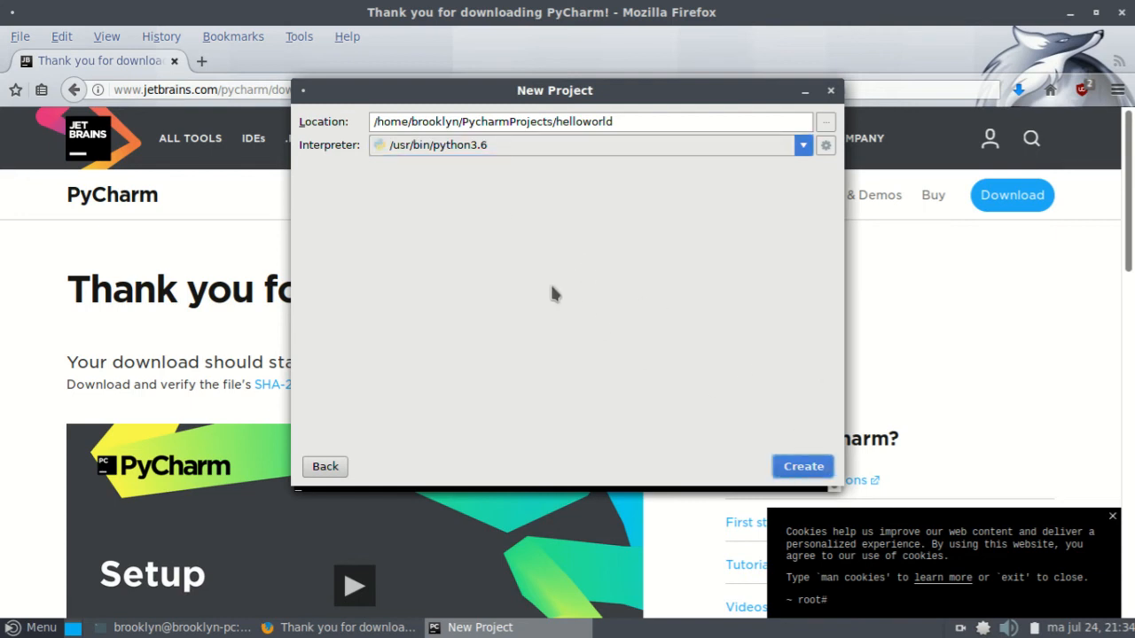
# Create the helloworld project and close the Tip of the Day dialog
pyautogui.click(802, 467)
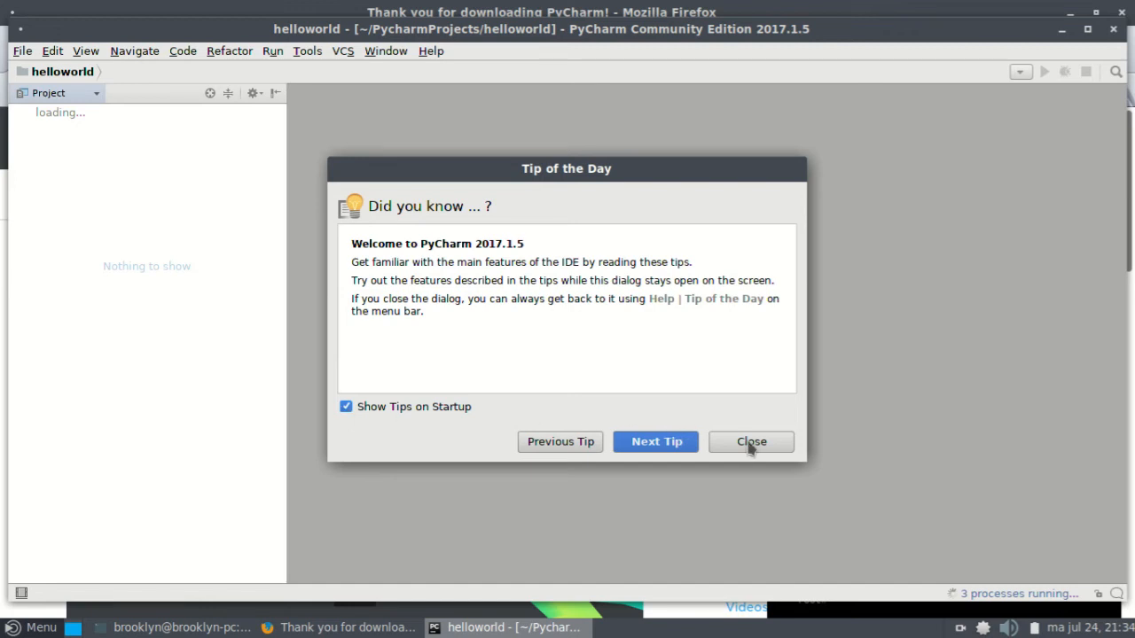
pyautogui.click(750, 441)
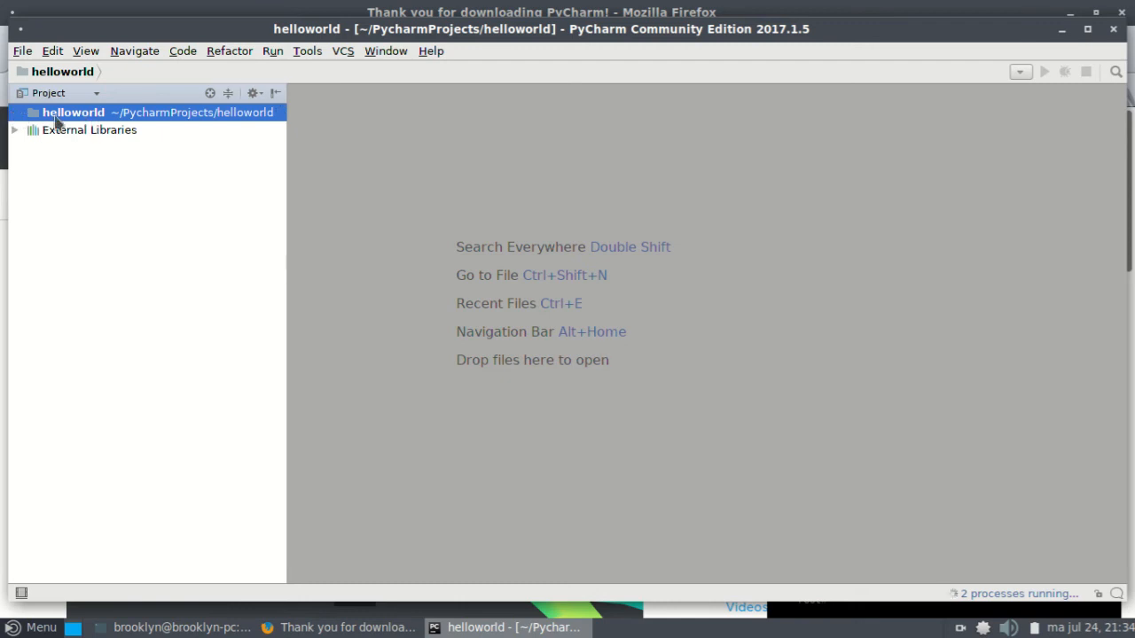
# Add a new Python file named hello.py under the helloworld folder
pyautogui.rightClick(72, 112)
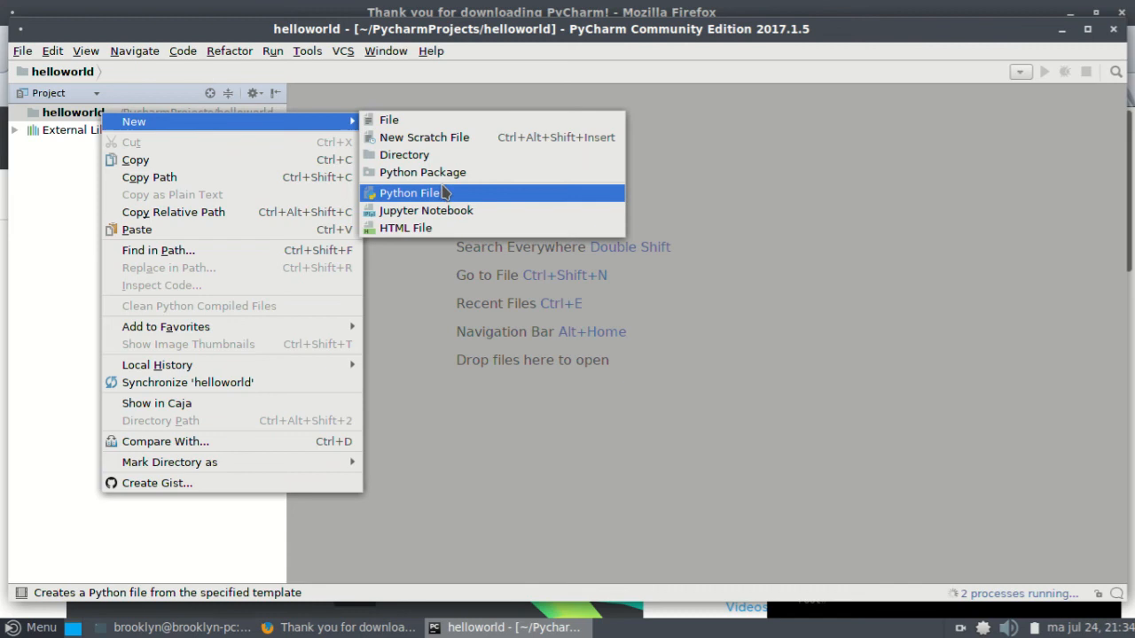
pyautogui.click(408, 191)
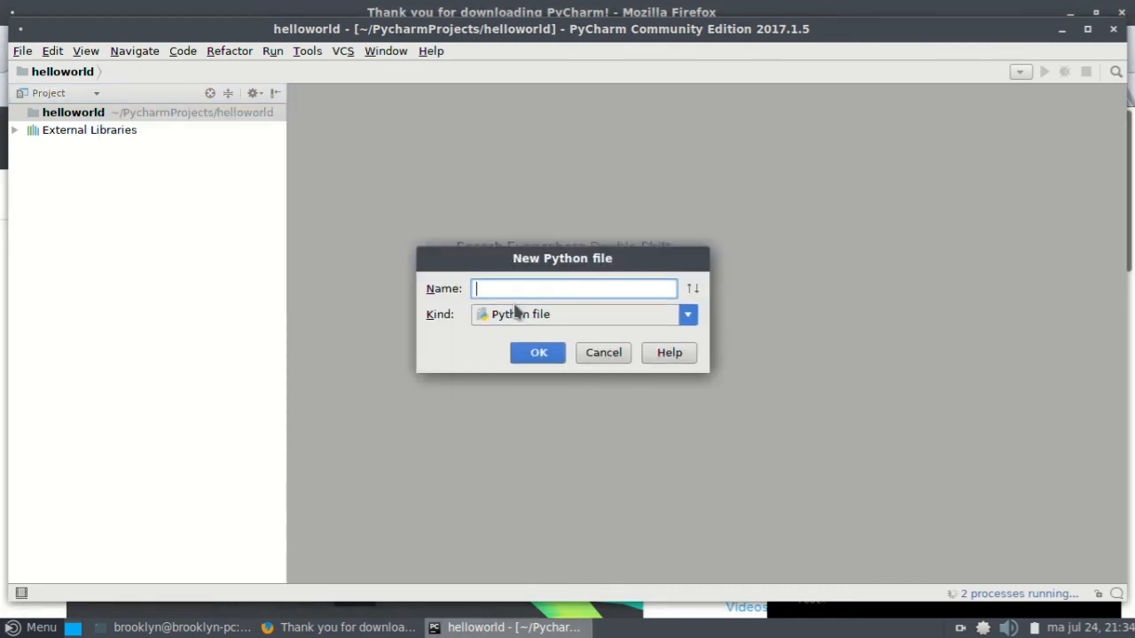
pyautogui.write('hello.py')
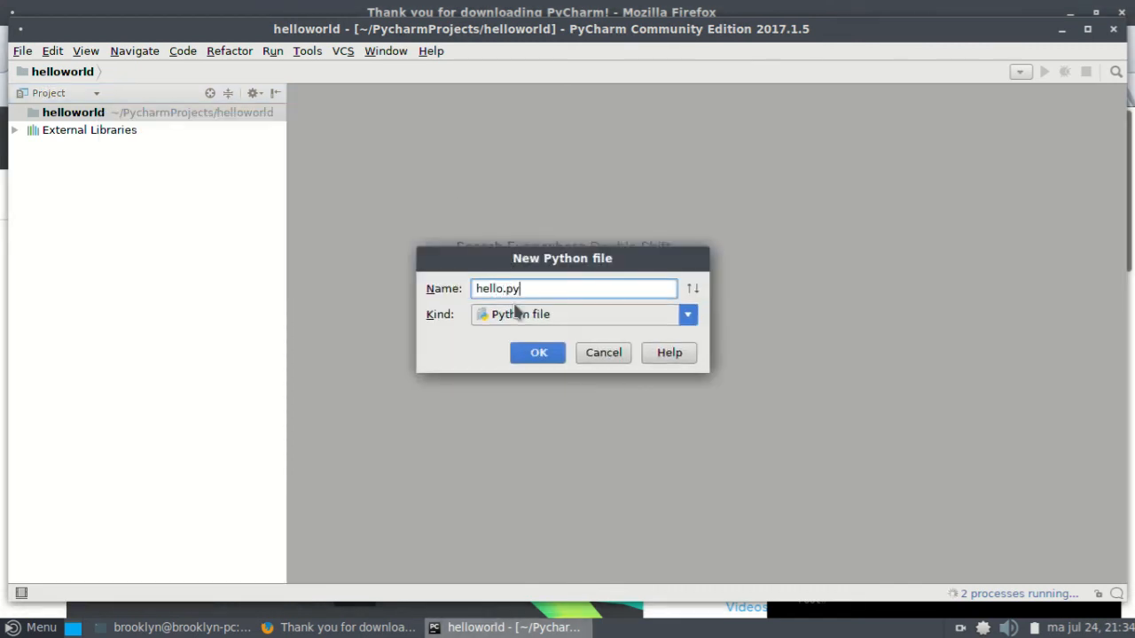
pyautogui.click(537, 351)
pyautogui.write('print("H')
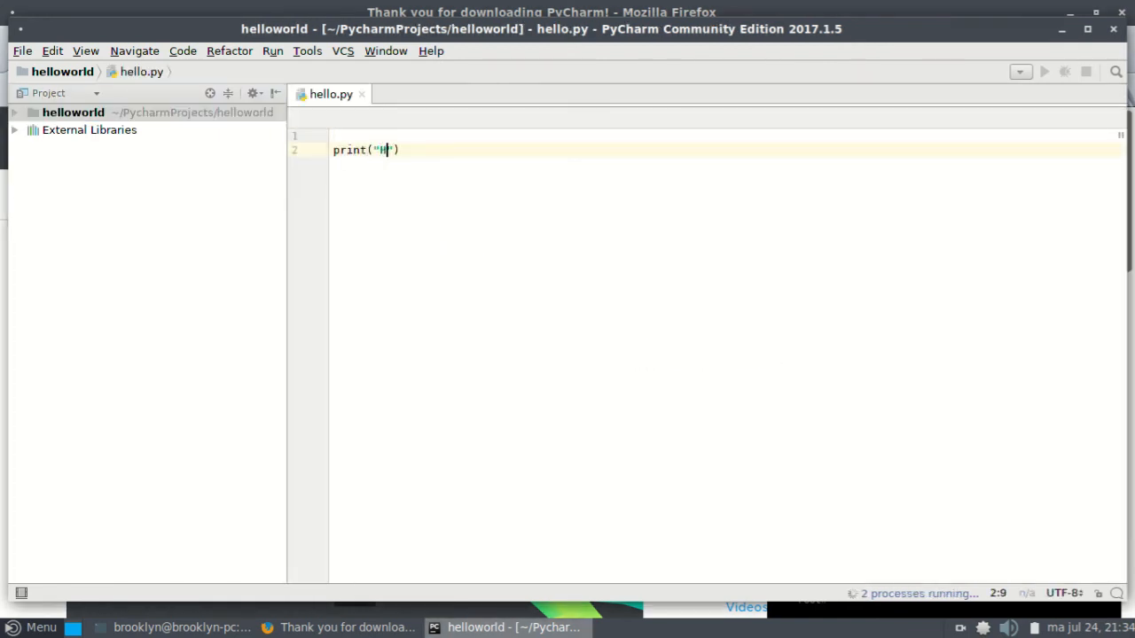
# Complete the line print("Hello World") in hello.py, then glance at the Refactor menu without choosing anything
pyautogui.write('ell World')
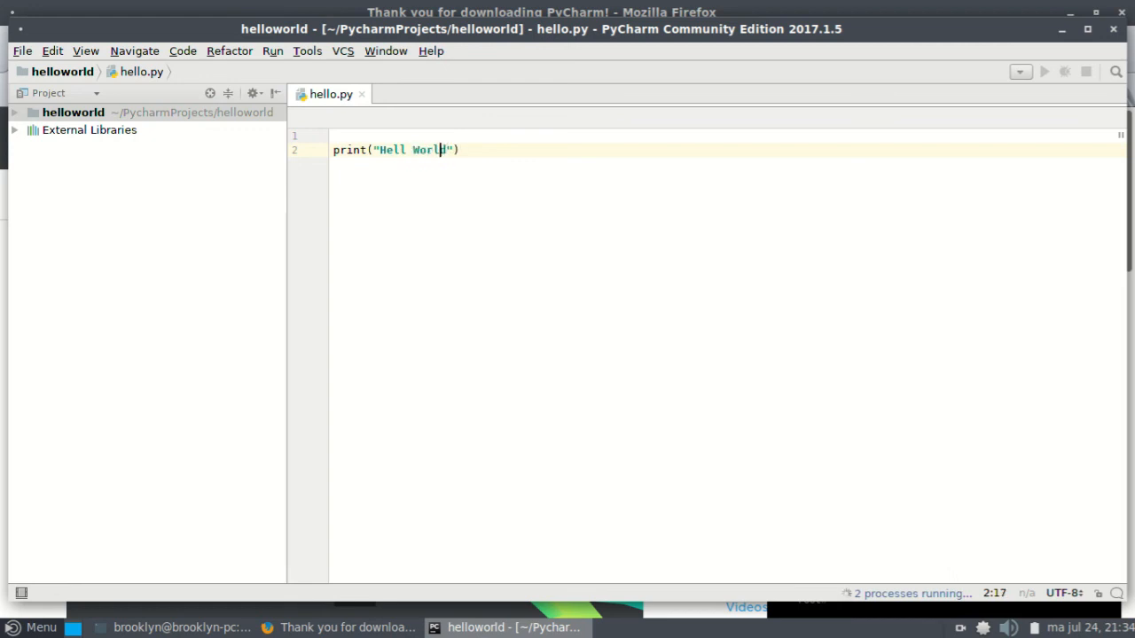
pyautogui.write('o')
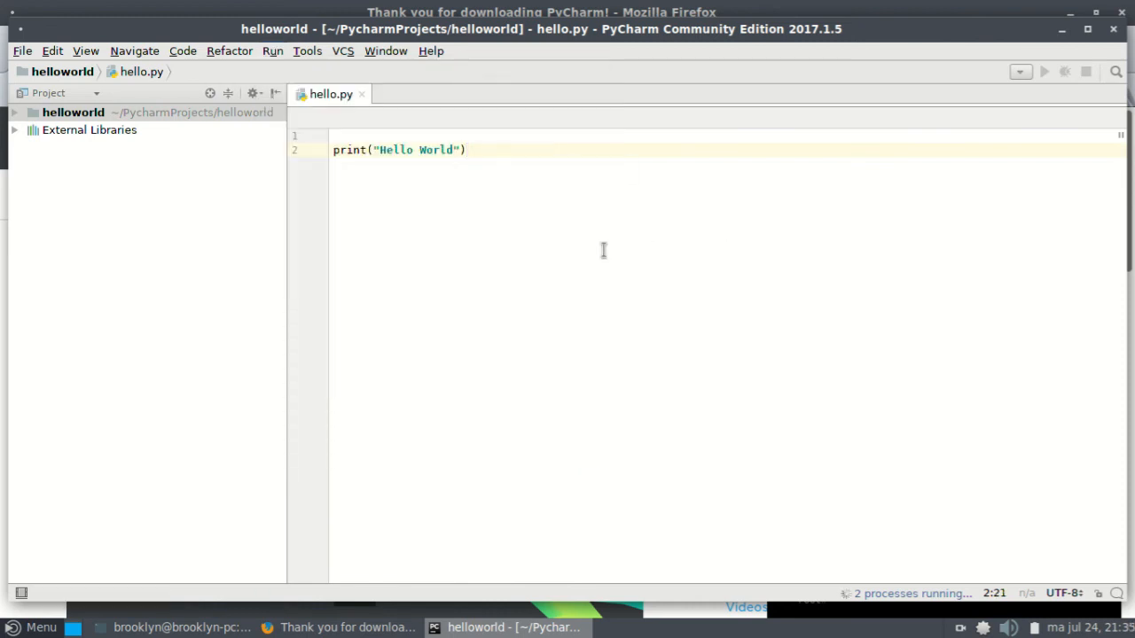
pyautogui.click(273, 49)
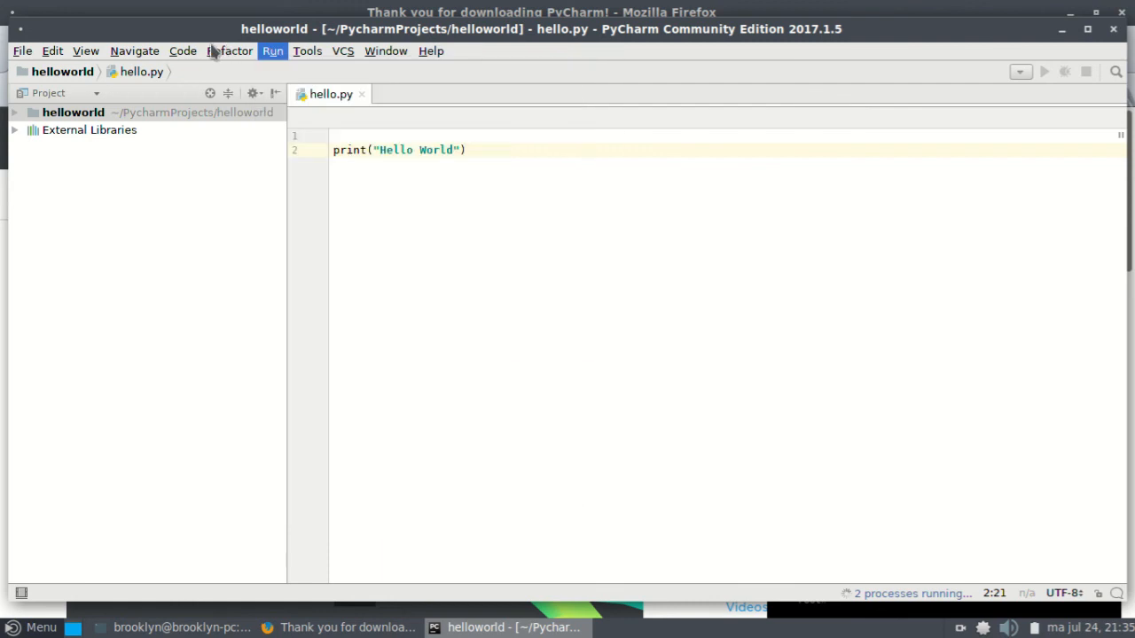
pyautogui.click(228, 49)
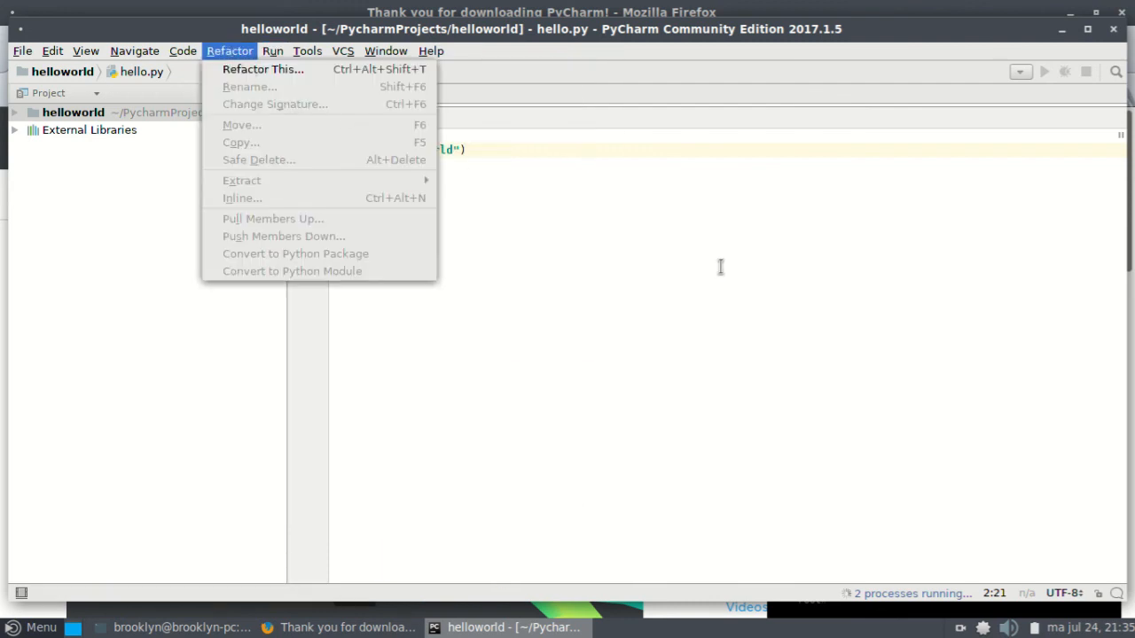
pyautogui.click(642, 262)
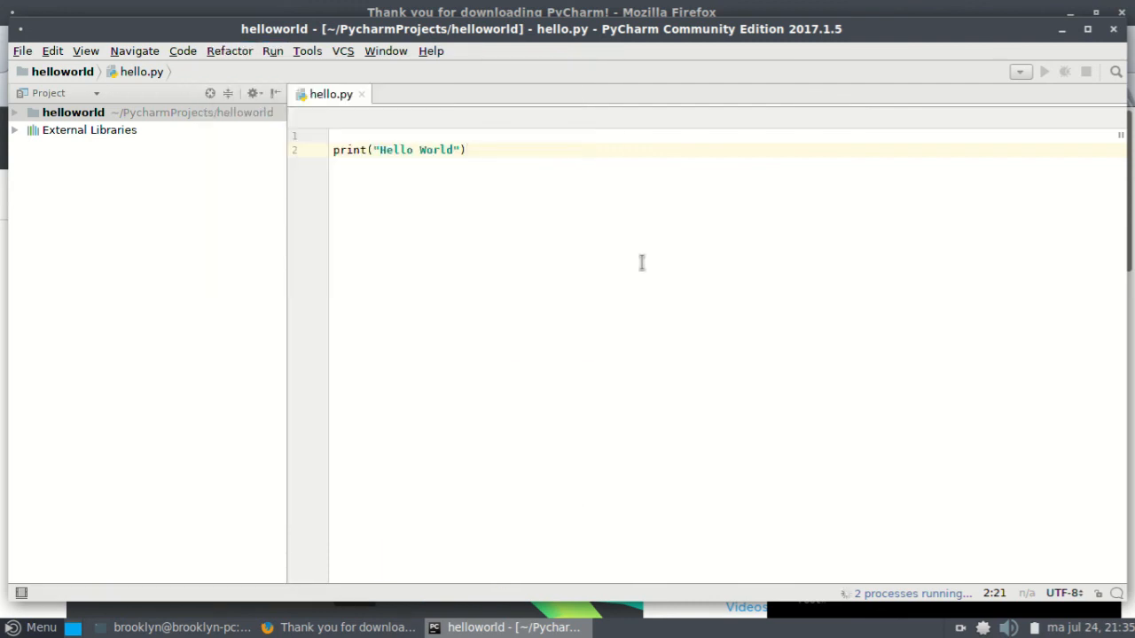